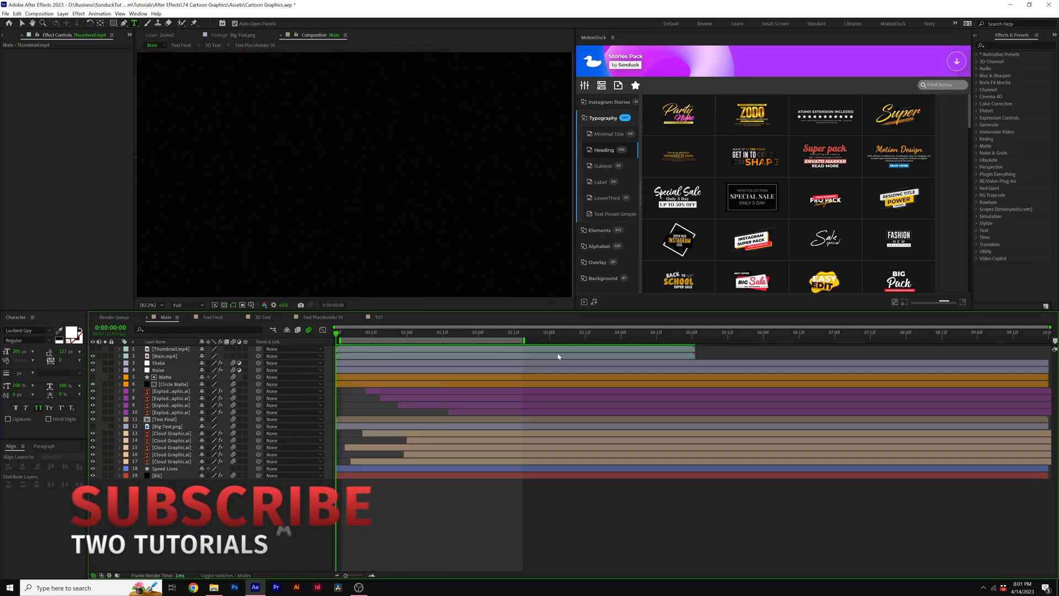
Preview the finished Main title, then switch to the purple-background TUT composition.
{"action": "left_click", "coordinate": [517, 332]}
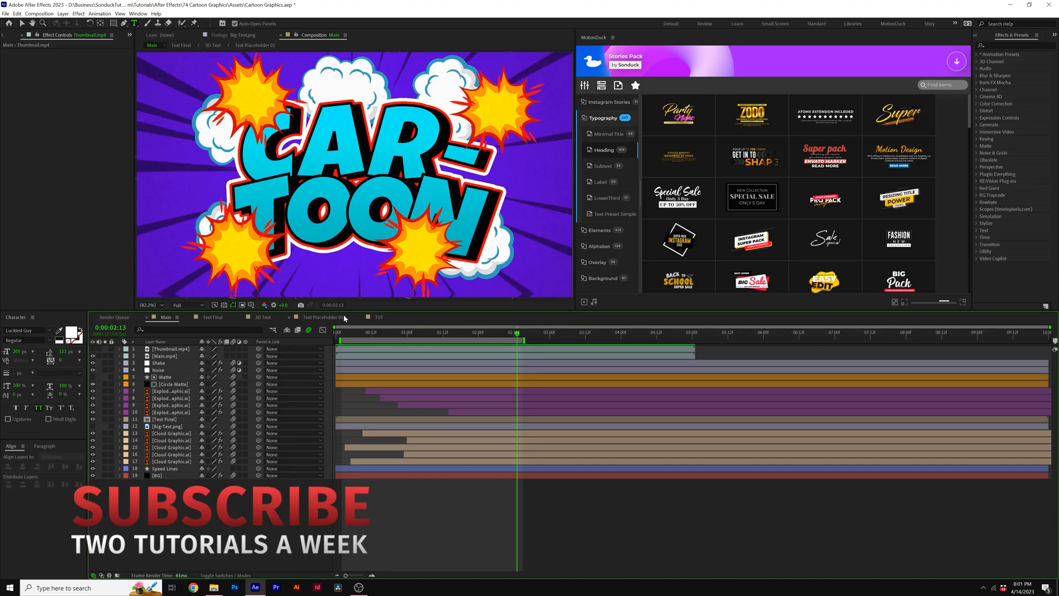
{"action": "left_click", "coordinate": [379, 317]}
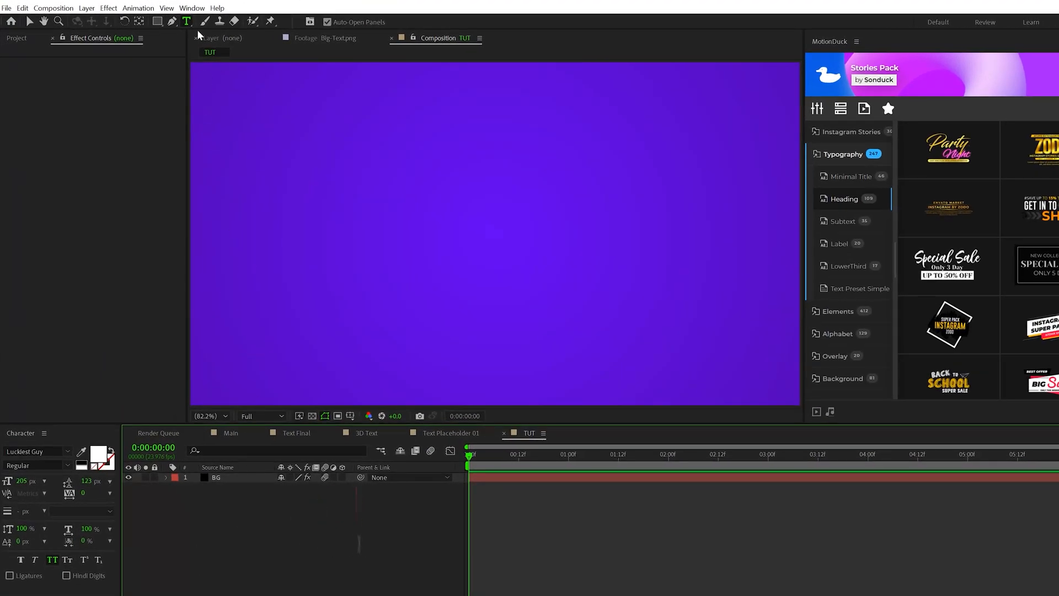
Type a white CAR-TOON title with a 5 px black Stroke Over Fill outline.
{"action": "left_click", "coordinate": [470, 204]}
{"action": "type", "text": "Car- TOON"}
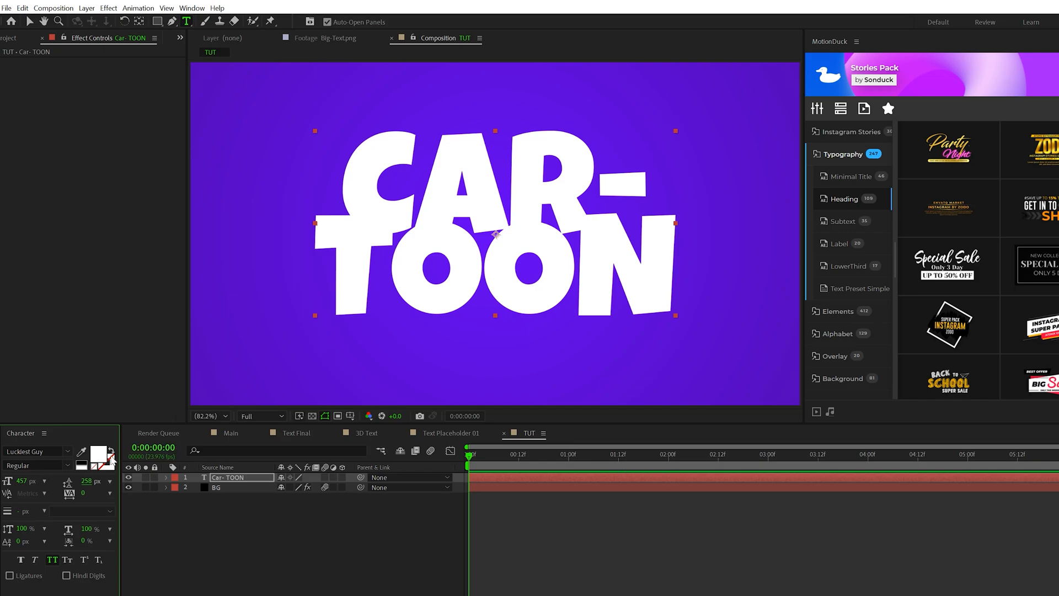
{"action": "mouse_move", "coordinate": [113, 466]}
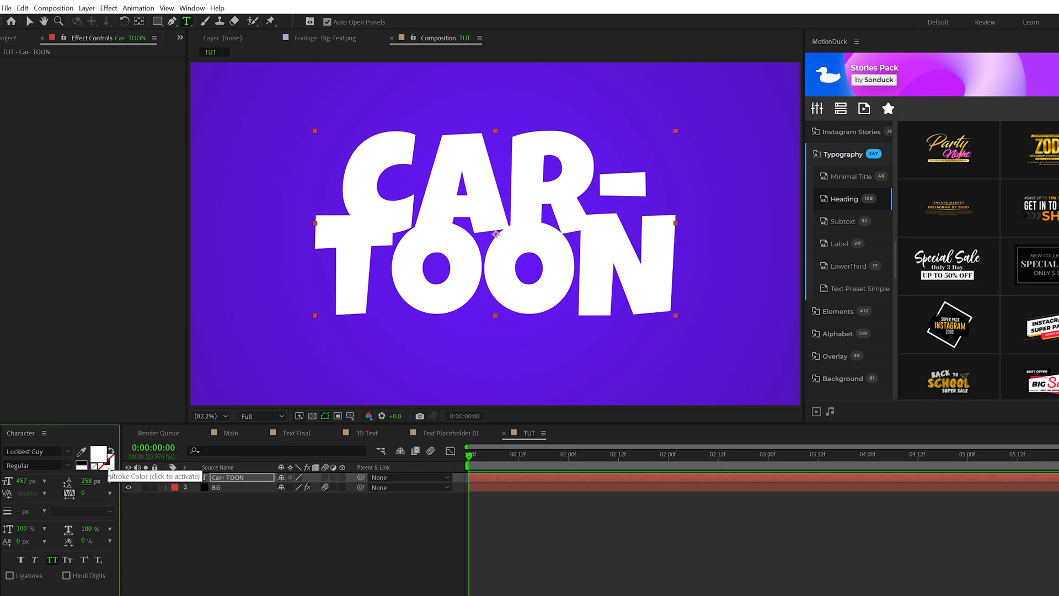
{"action": "left_click", "coordinate": [99, 461]}
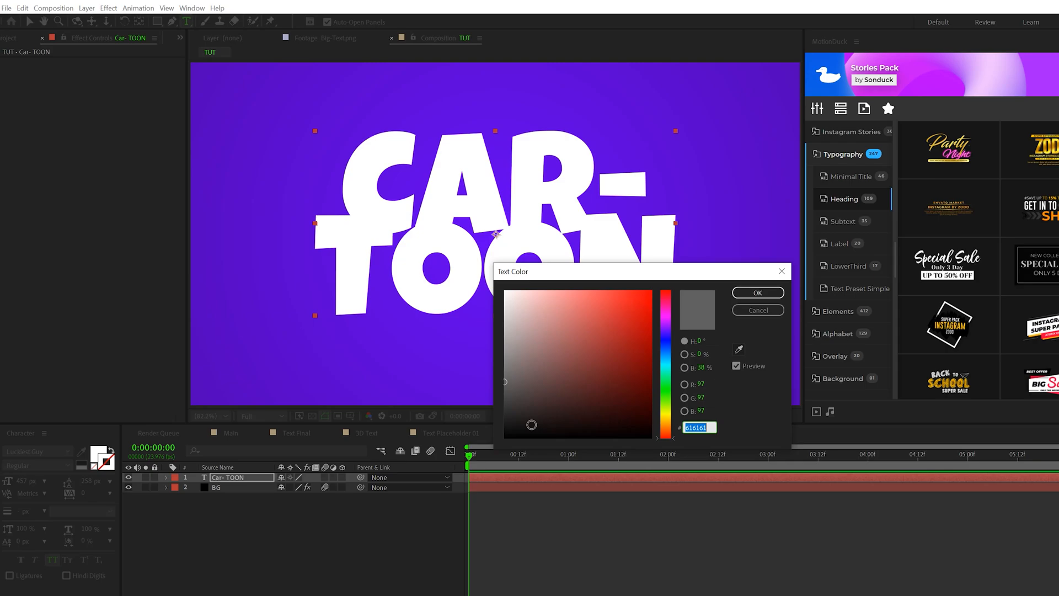
{"action": "left_click", "coordinate": [756, 293]}
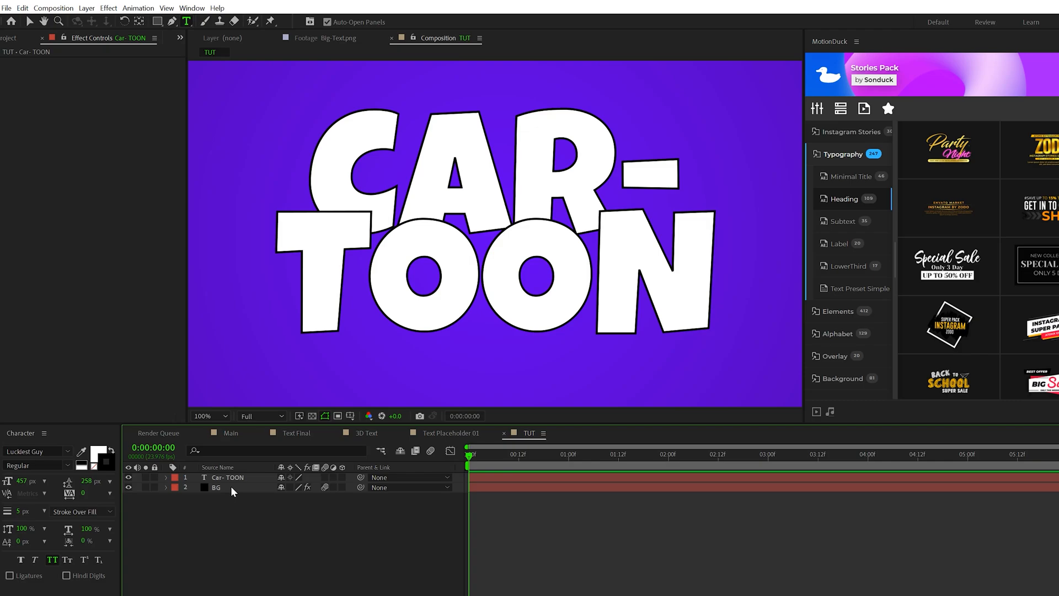
Run the CAR-TOON text along a Pen-drawn Mask 1 path and recolour it cyan 24F9E9.
{"action": "left_click", "coordinate": [227, 478]}
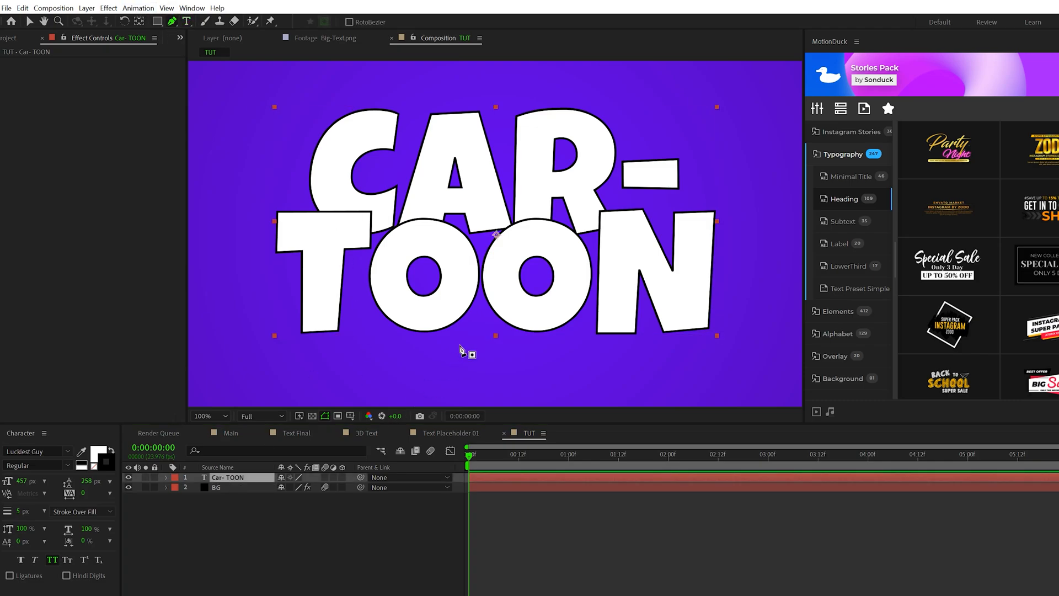
{"action": "left_click", "coordinate": [206, 416]}
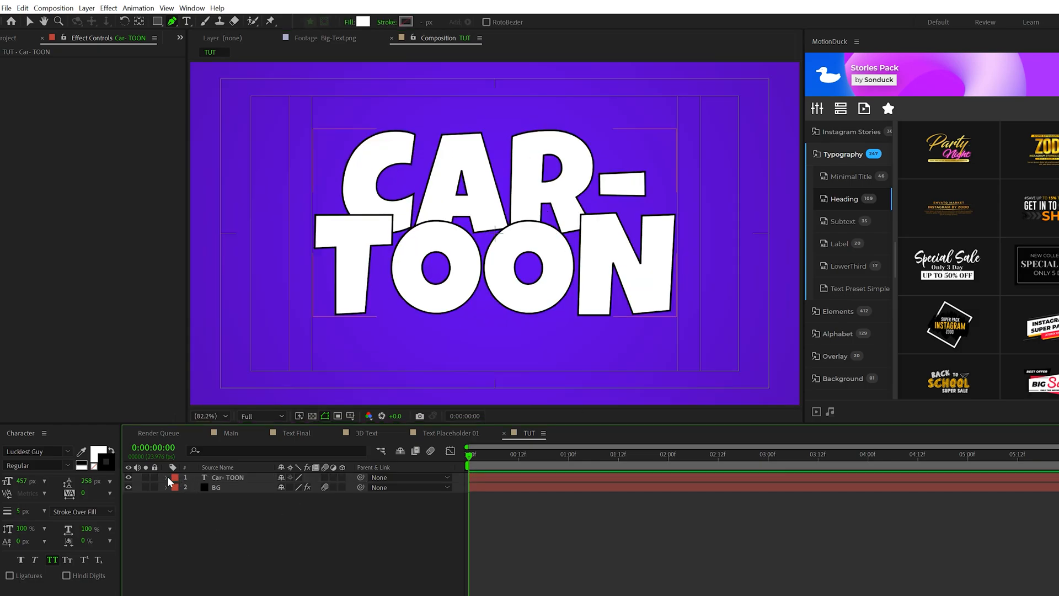
{"action": "left_click", "coordinate": [167, 477]}
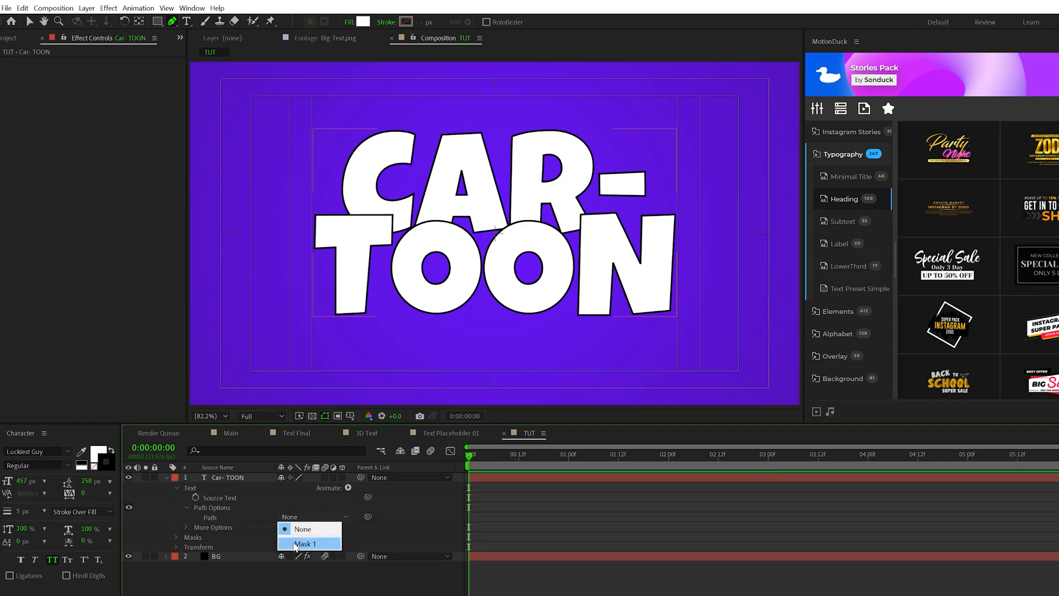
{"action": "left_click", "coordinate": [310, 544]}
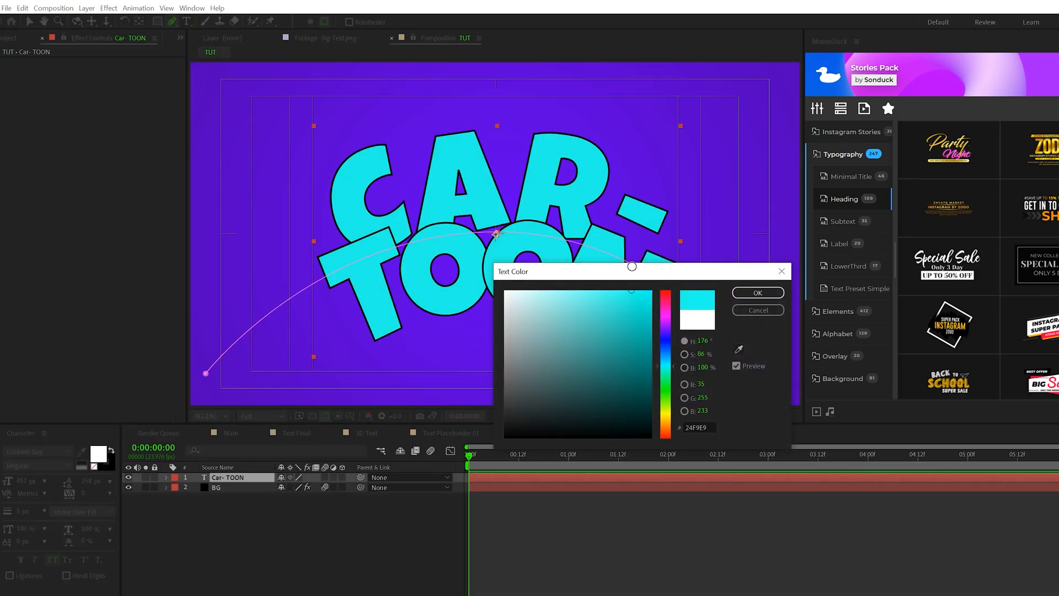
{"action": "left_click", "coordinate": [756, 292]}
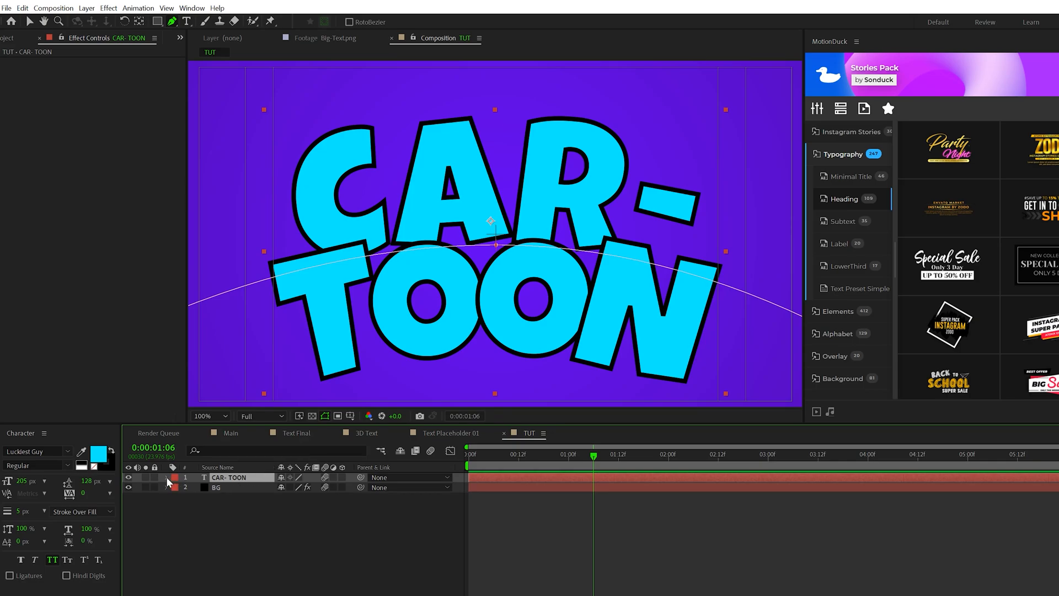
Add a Scale animator to the CAR-TOON text layer and edit Animator 1's scale value.
{"action": "left_click", "coordinate": [348, 487]}
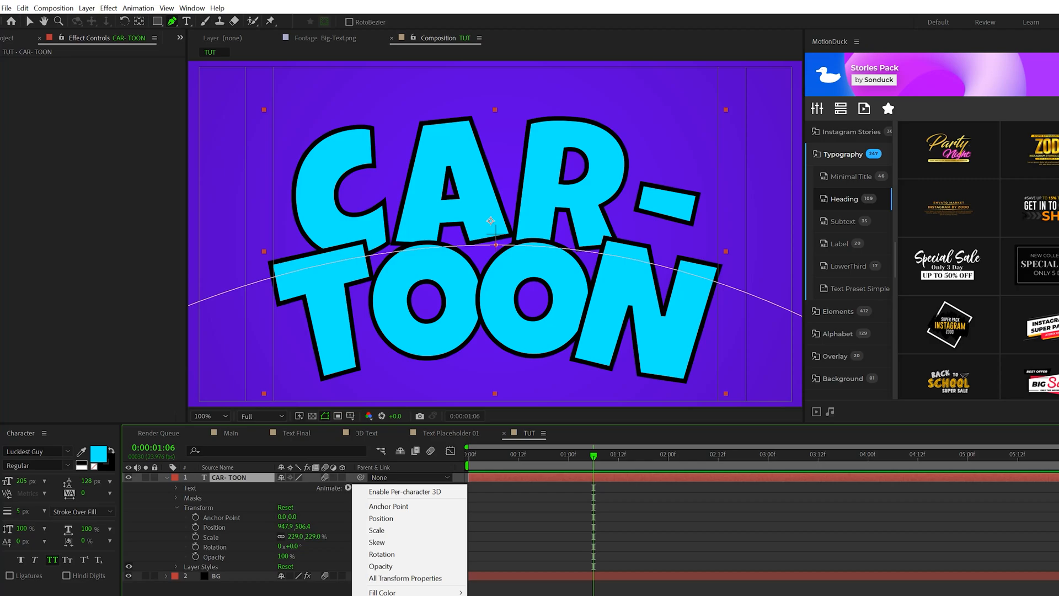
{"action": "left_click", "coordinate": [376, 530]}
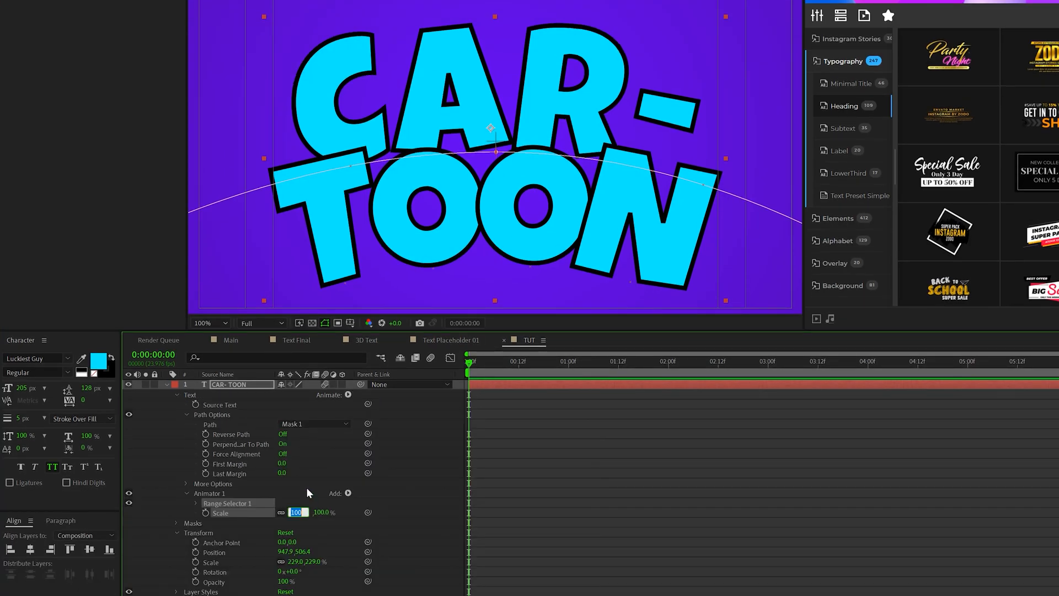
{"action": "left_click", "coordinate": [197, 504]}
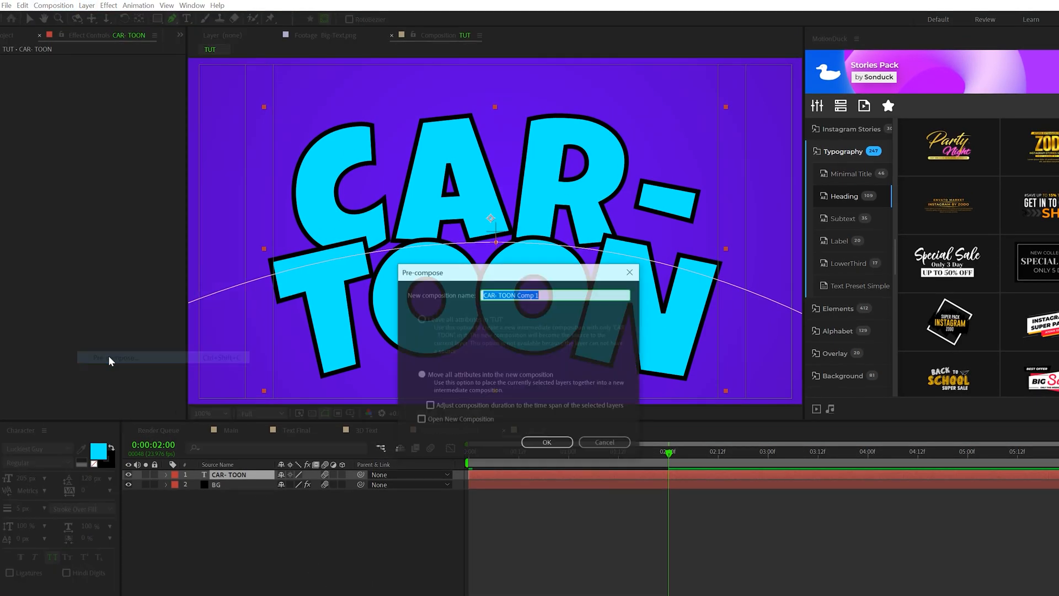
Pre-compose the title as Text Placeholder 2 and add an angled black Drop Shadow.
{"action": "type", "text": "Text Pl"}
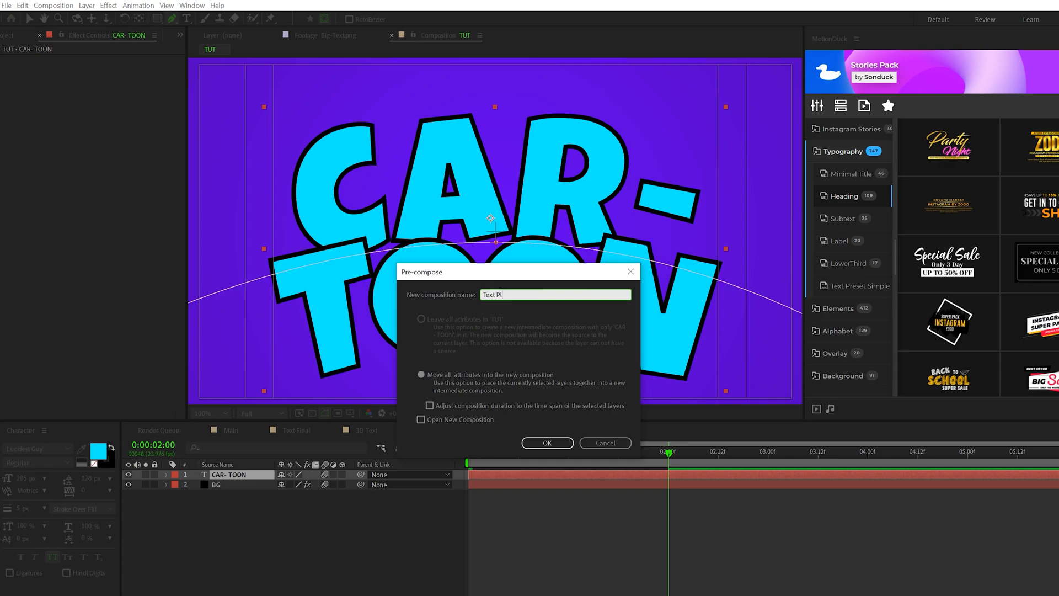
{"action": "left_click", "coordinate": [547, 442]}
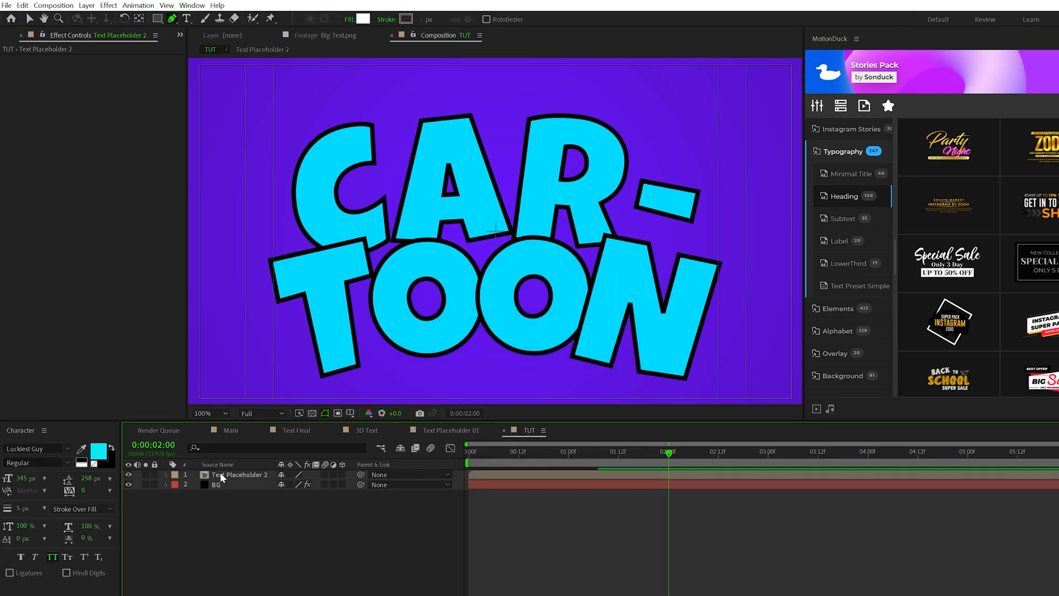
{"action": "left_click", "coordinate": [108, 6]}
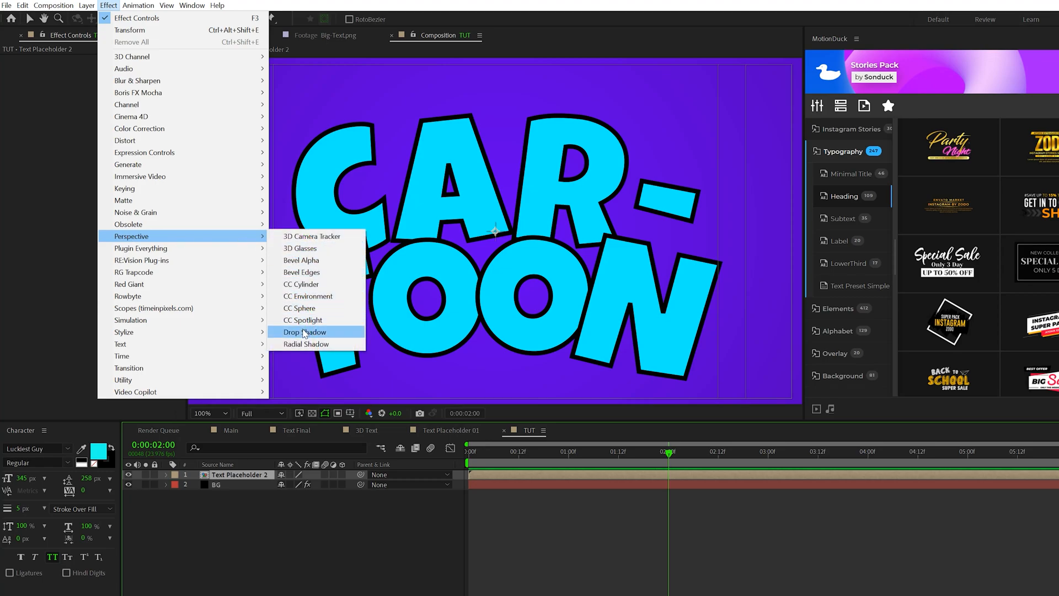
{"action": "left_click", "coordinate": [304, 332]}
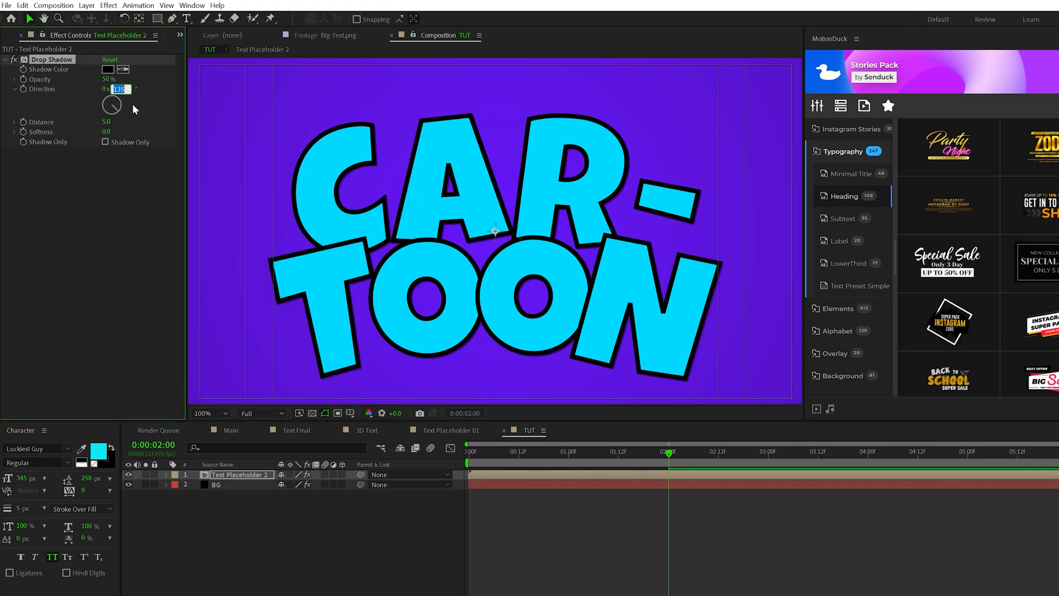
{"action": "left_click_drag", "start_coordinate": [118, 89], "coordinate": [94, 88]}
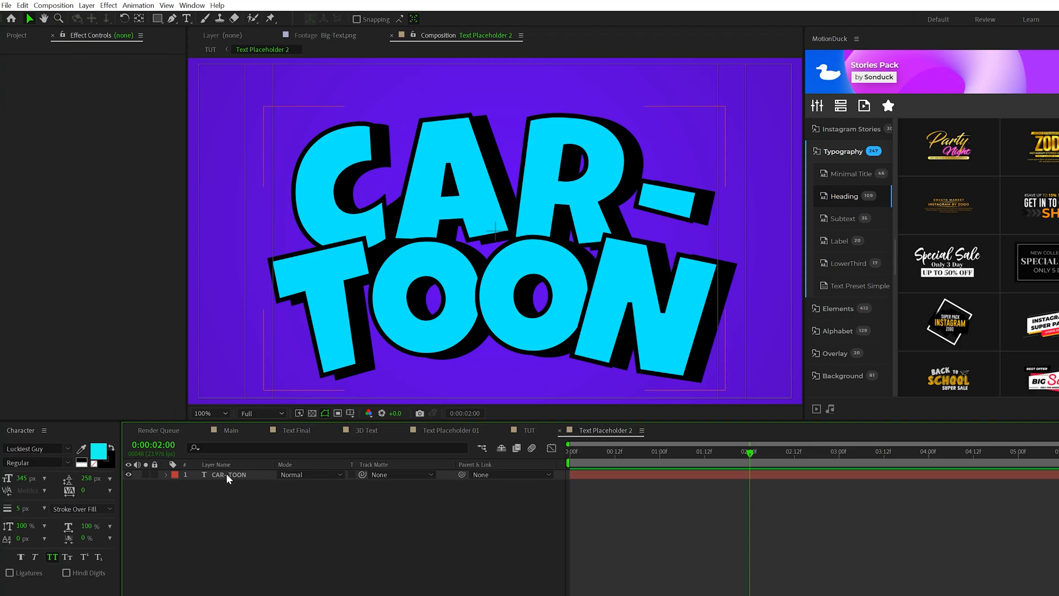
Add a Gradient Ramp adjustment layer in Darken mode, swapping and recolouring its start colour.
{"action": "left_click", "coordinate": [86, 5]}
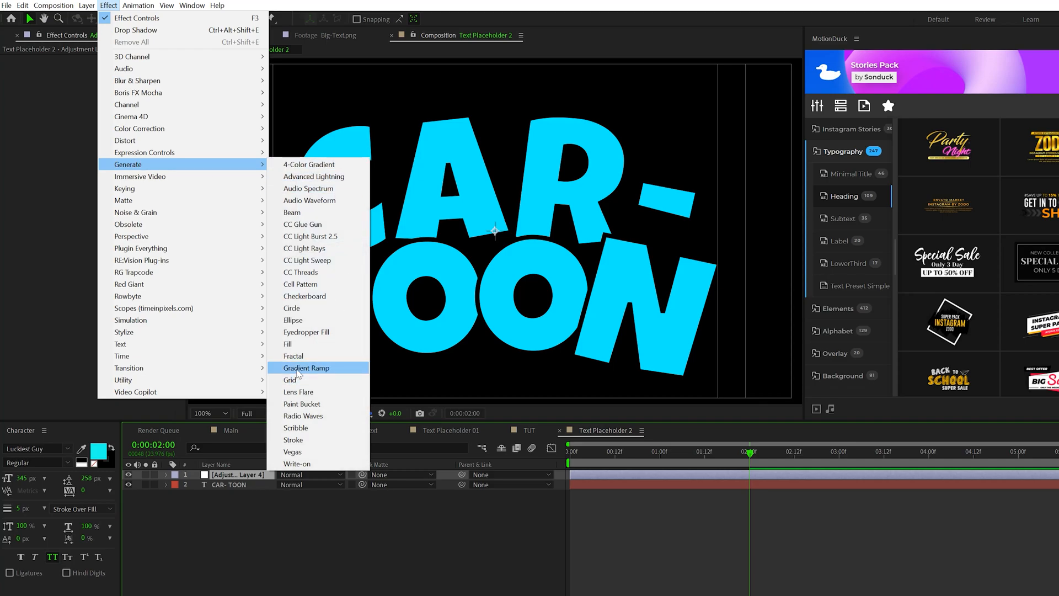
{"action": "left_click", "coordinate": [307, 367]}
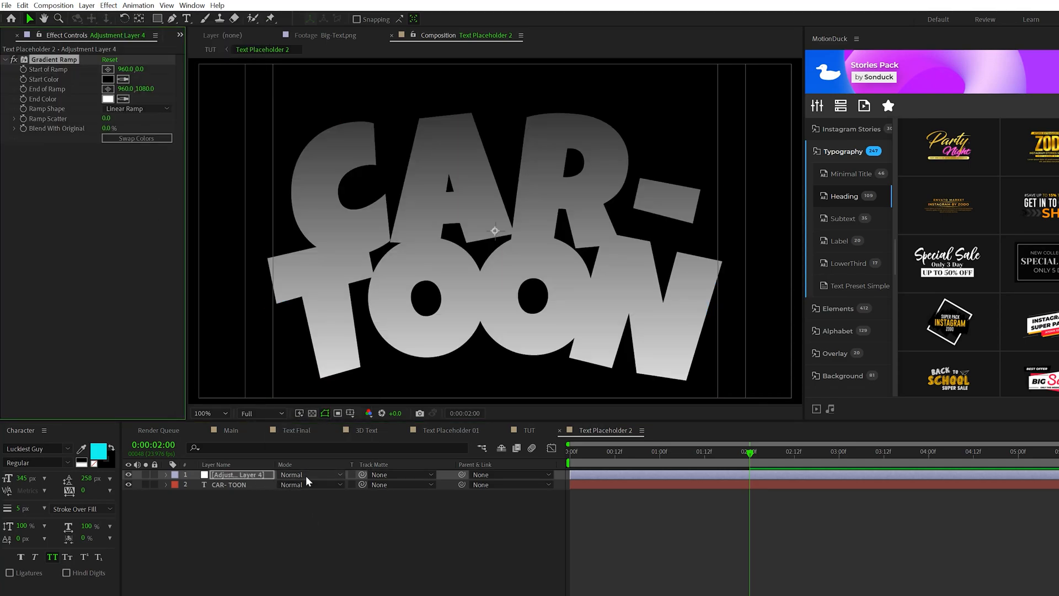
{"action": "left_click", "coordinate": [309, 475]}
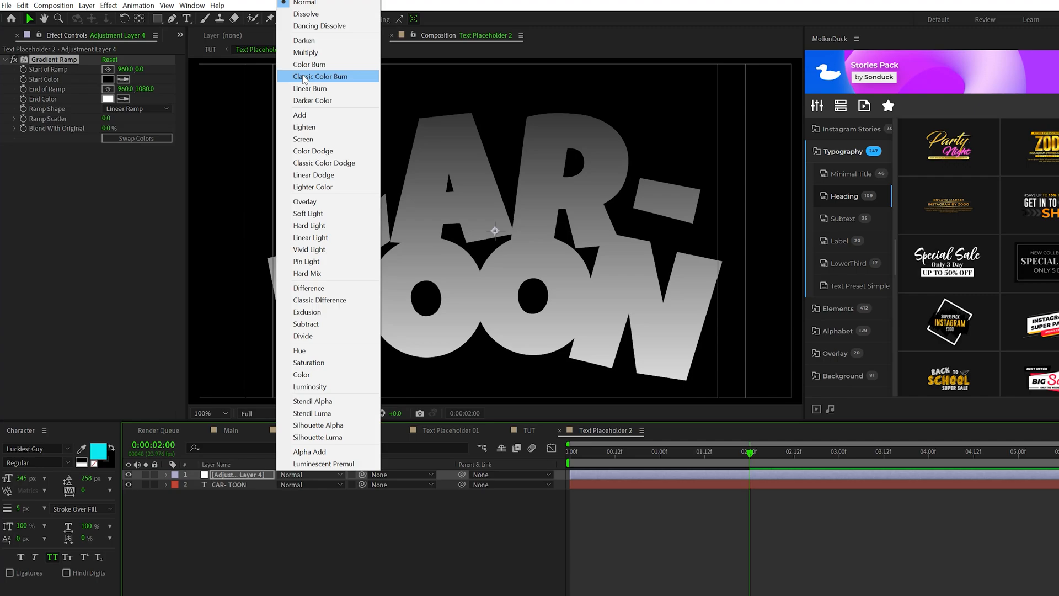
{"action": "left_click", "coordinate": [303, 40]}
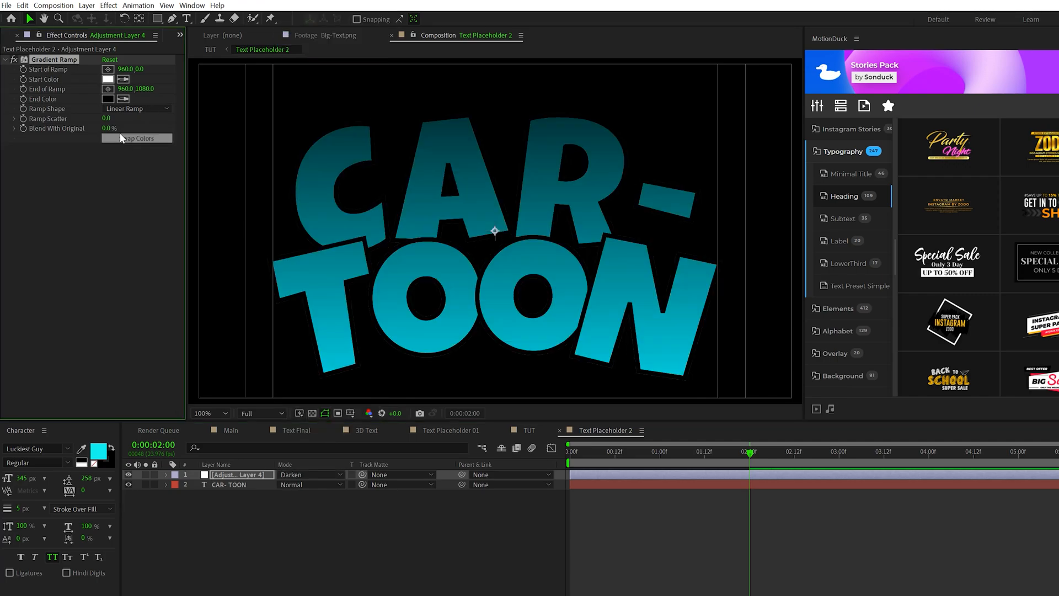
{"action": "left_click", "coordinate": [136, 137]}
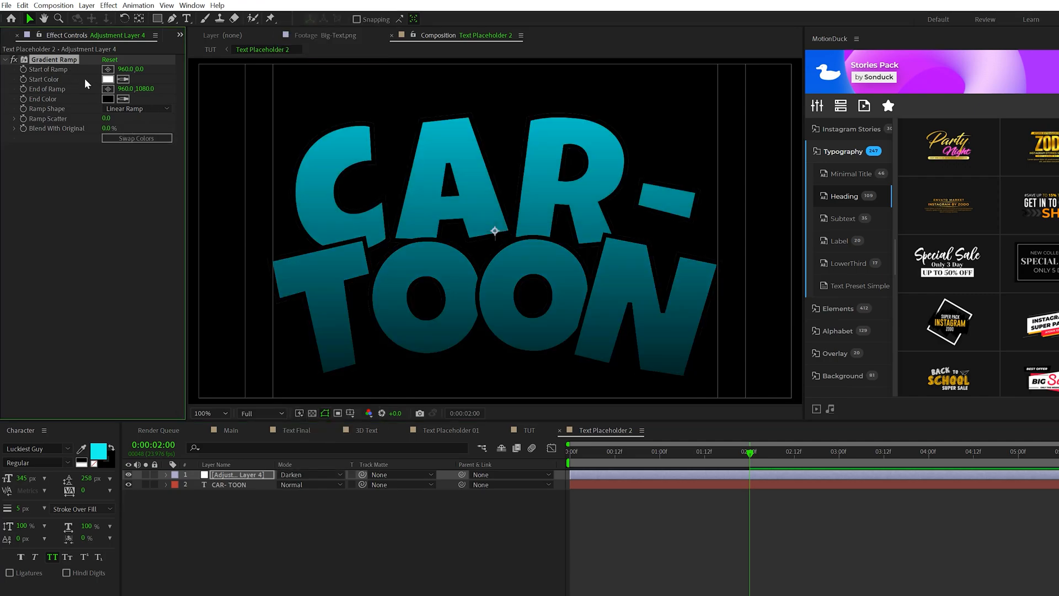
{"action": "left_click", "coordinate": [208, 412]}
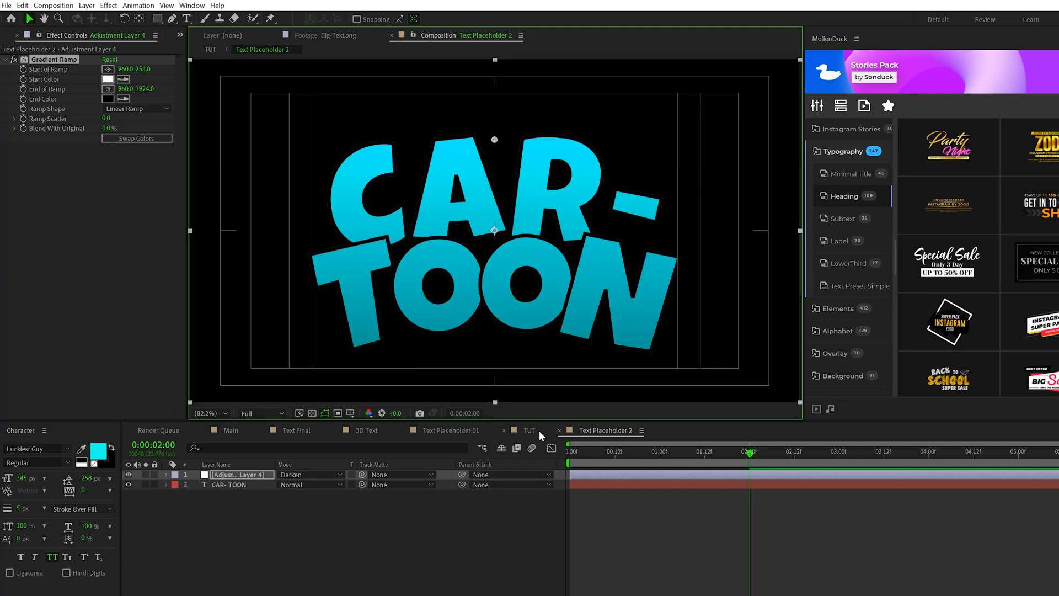
Pre-compose the CAR-TOON text layer into a new 3D Text composition.
{"action": "left_click", "coordinate": [529, 431]}
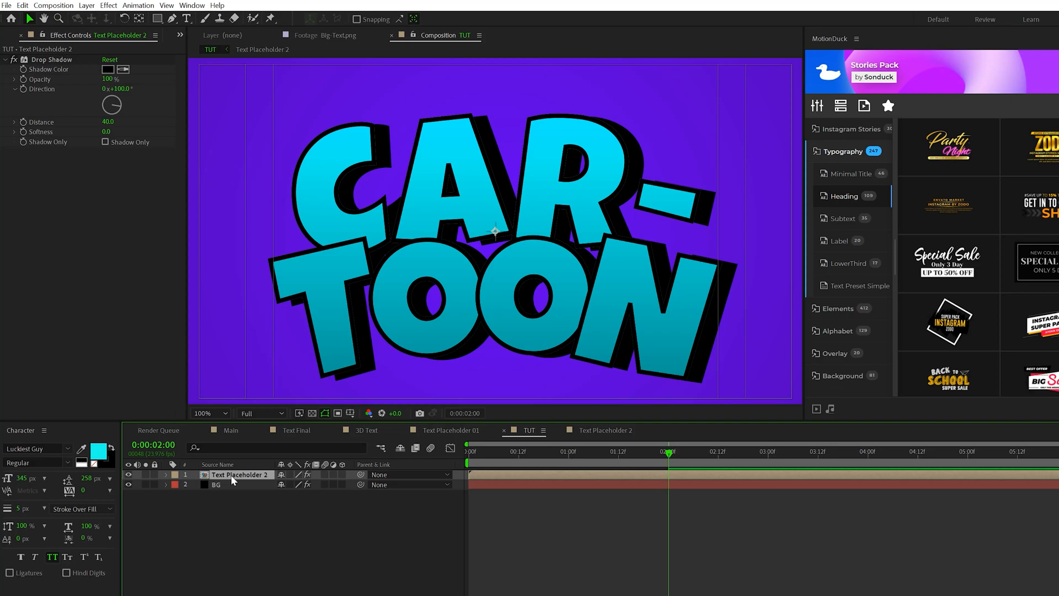
{"action": "left_click", "coordinate": [87, 6]}
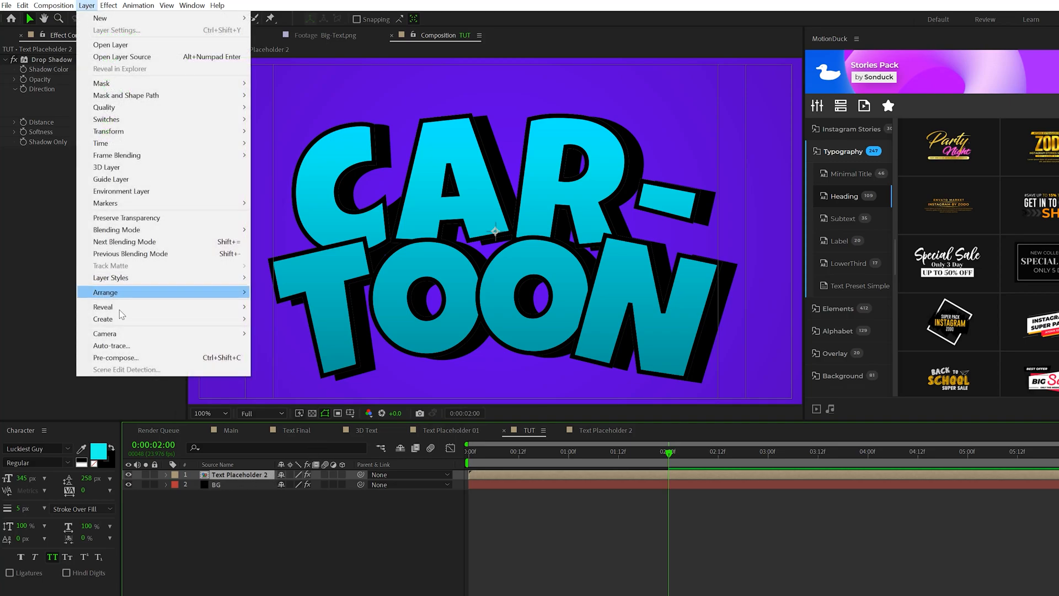
{"action": "left_click", "coordinate": [114, 358]}
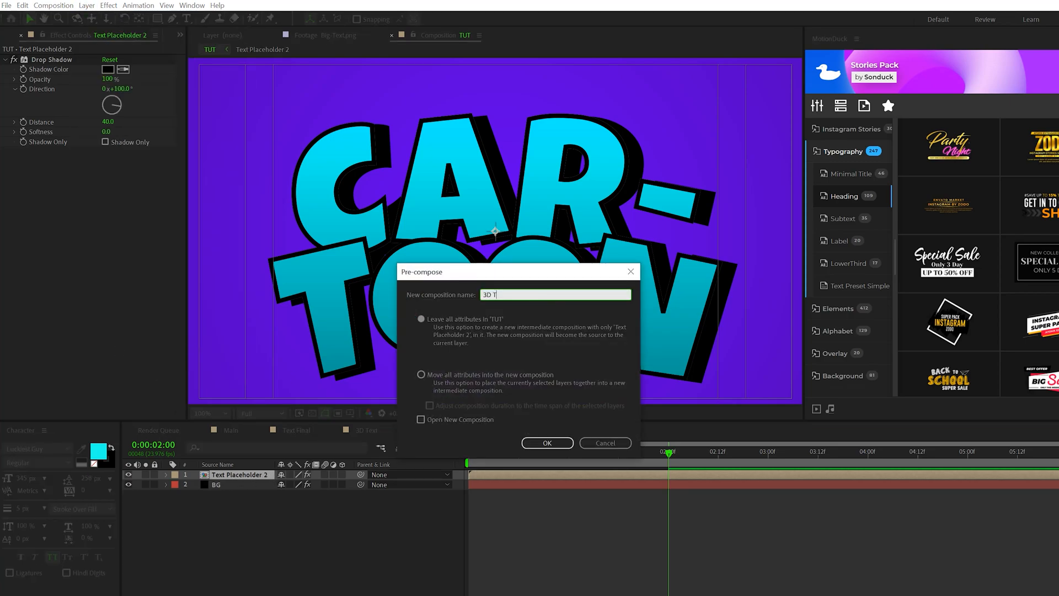
{"action": "left_click", "coordinate": [420, 374]}
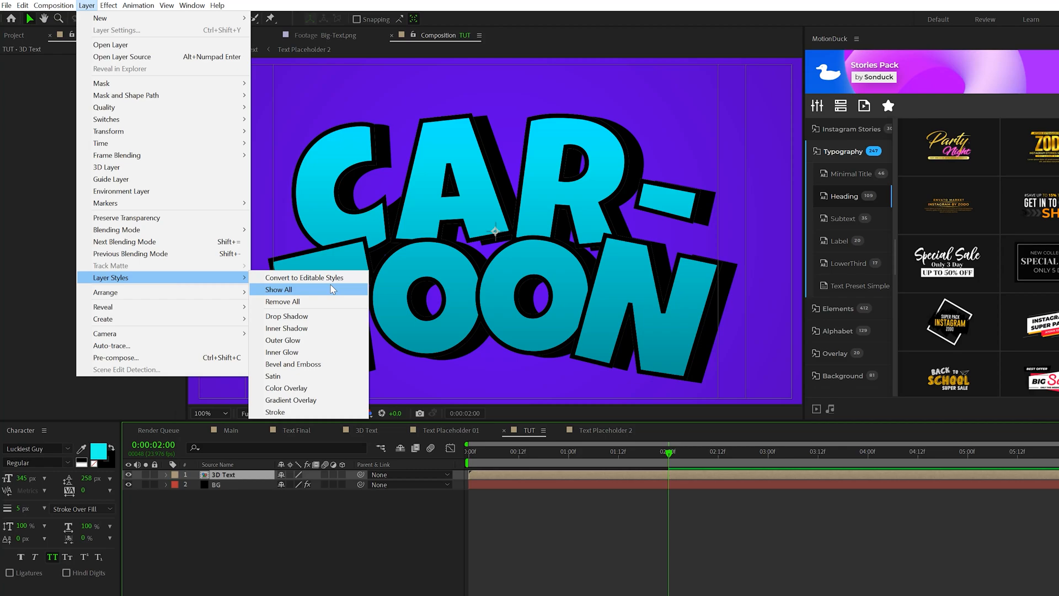
Add a red Stroke layer style, duplicate the layer, and make the copy's stroke white.
{"action": "left_click", "coordinate": [274, 412]}
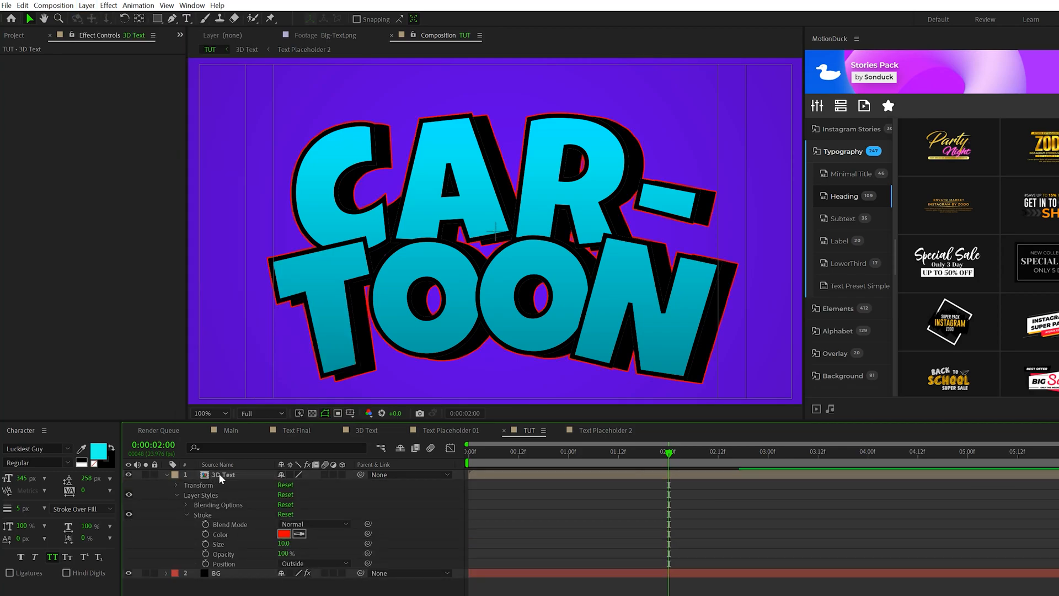
{"action": "left_click", "coordinate": [22, 5]}
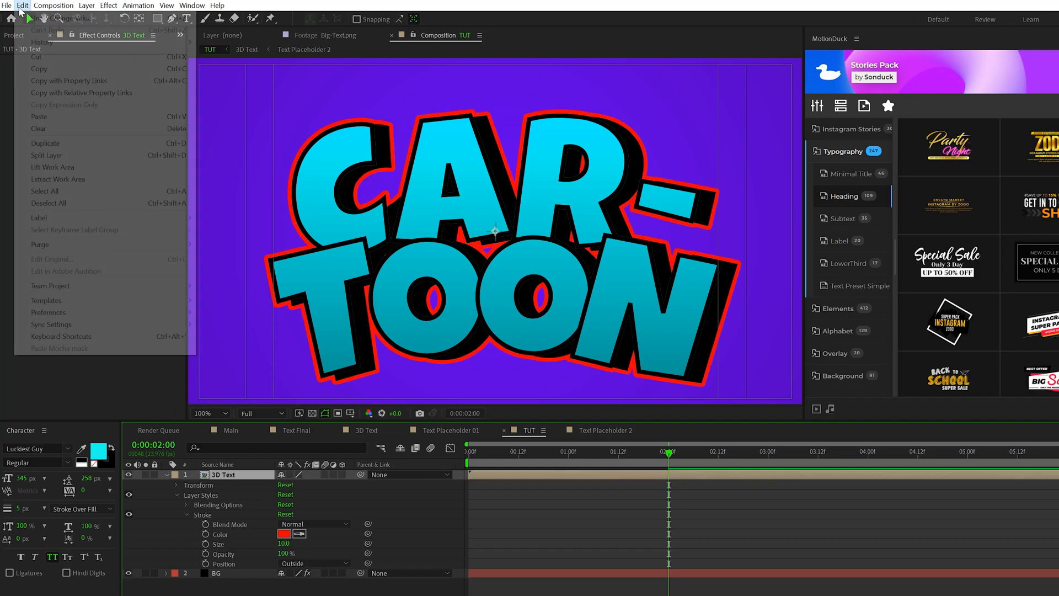
{"action": "left_click", "coordinate": [45, 142]}
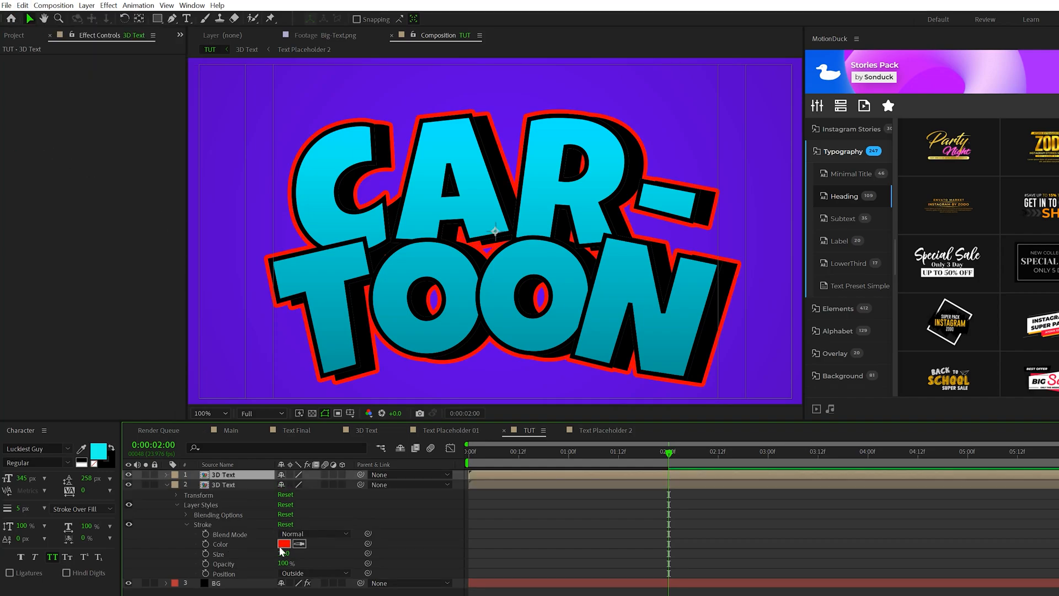
{"action": "left_click", "coordinate": [284, 545]}
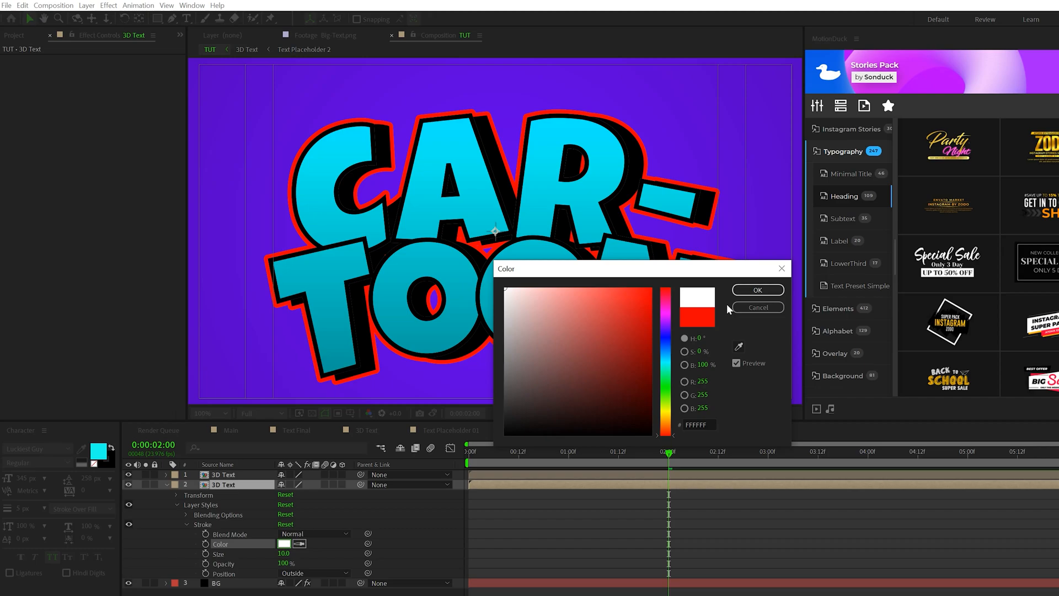
{"action": "left_click", "coordinate": [757, 289]}
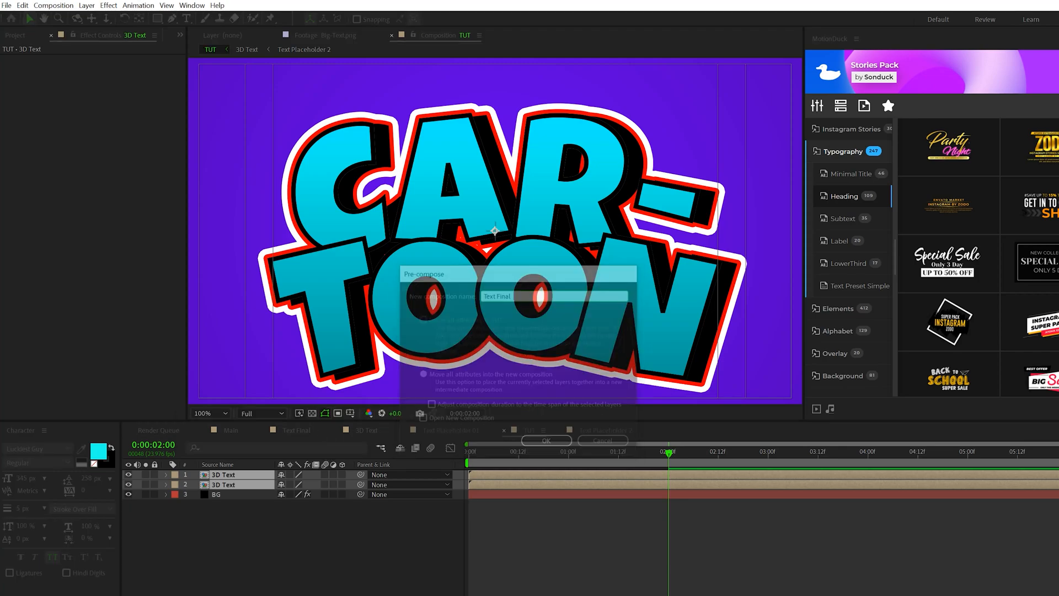
Pre-compose both text layers as Text Final and view the Main composition's clouds and explosions.
{"action": "left_click", "coordinate": [545, 440]}
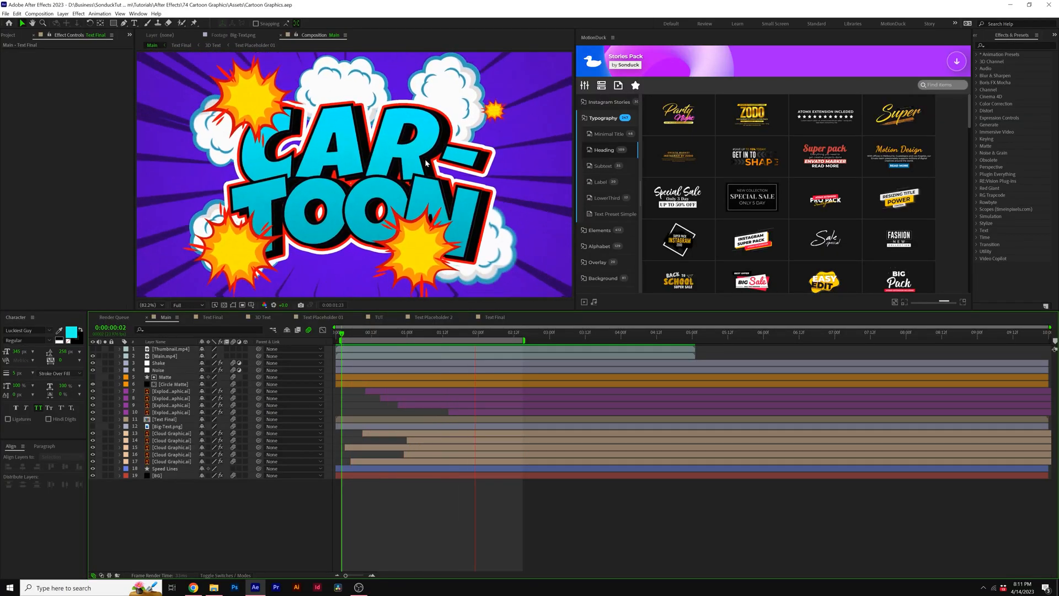
{"action": "left_click", "coordinate": [428, 332]}
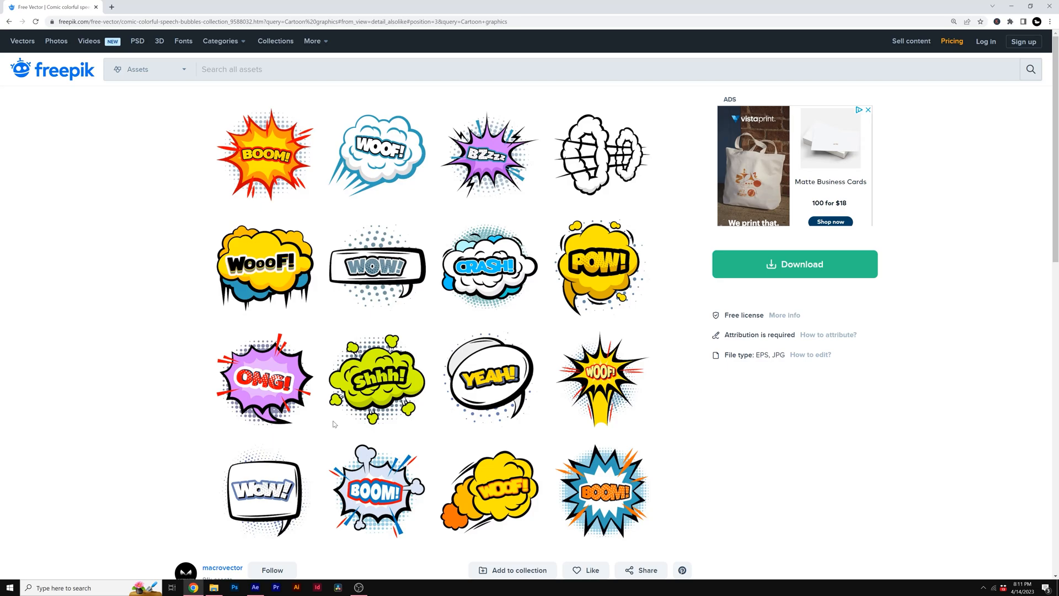
{"action": "mouse_move", "coordinate": [205, 90]}
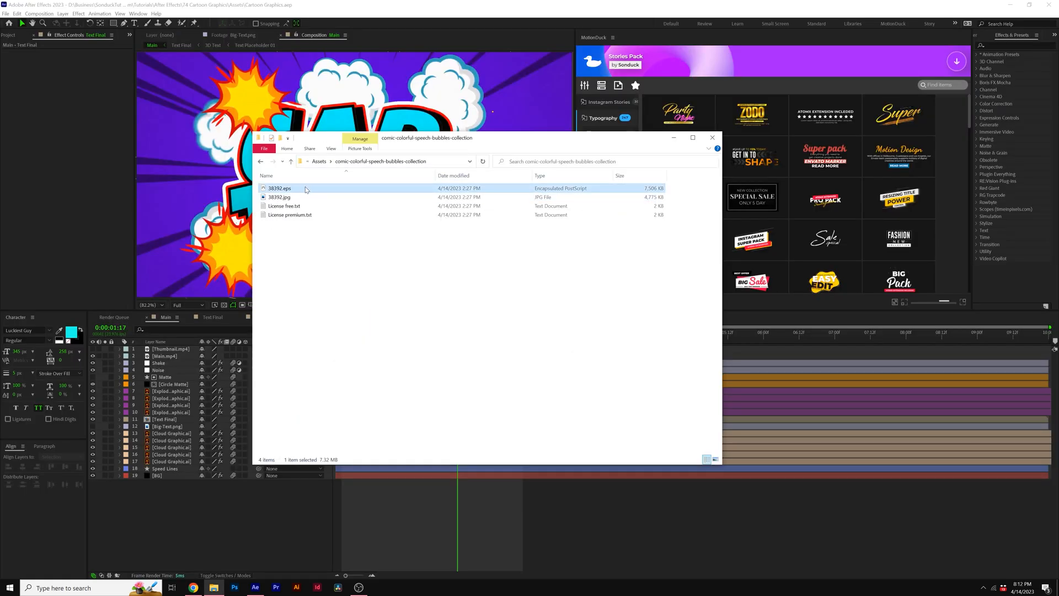
{"action": "mouse_move", "coordinate": [298, 190]}
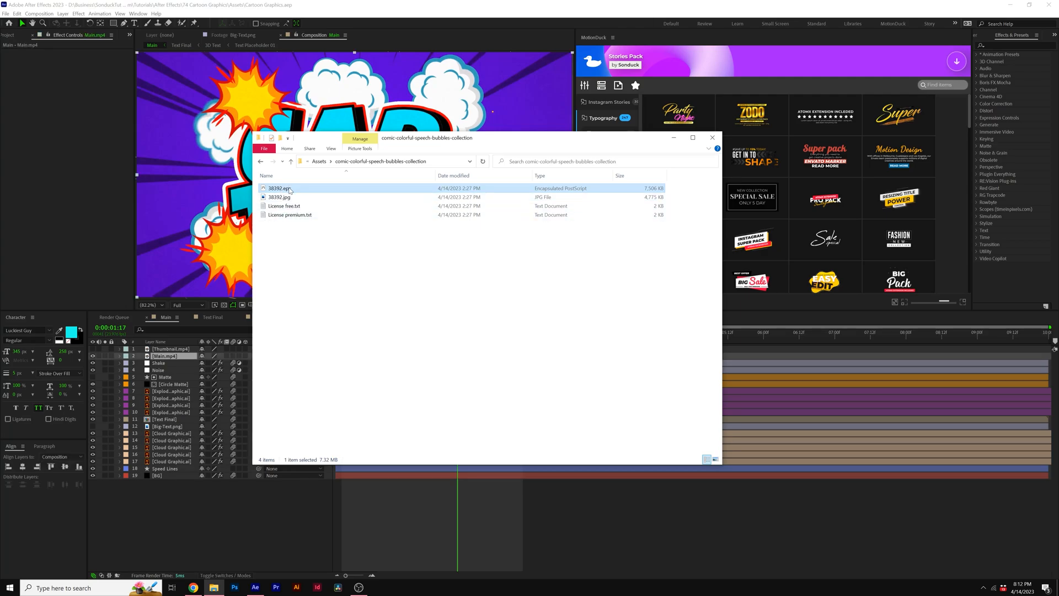
Open 38392.eps from the comic-colorful-speech-bubbles-collection folder in Illustrator.
{"action": "double_click", "coordinate": [278, 188]}
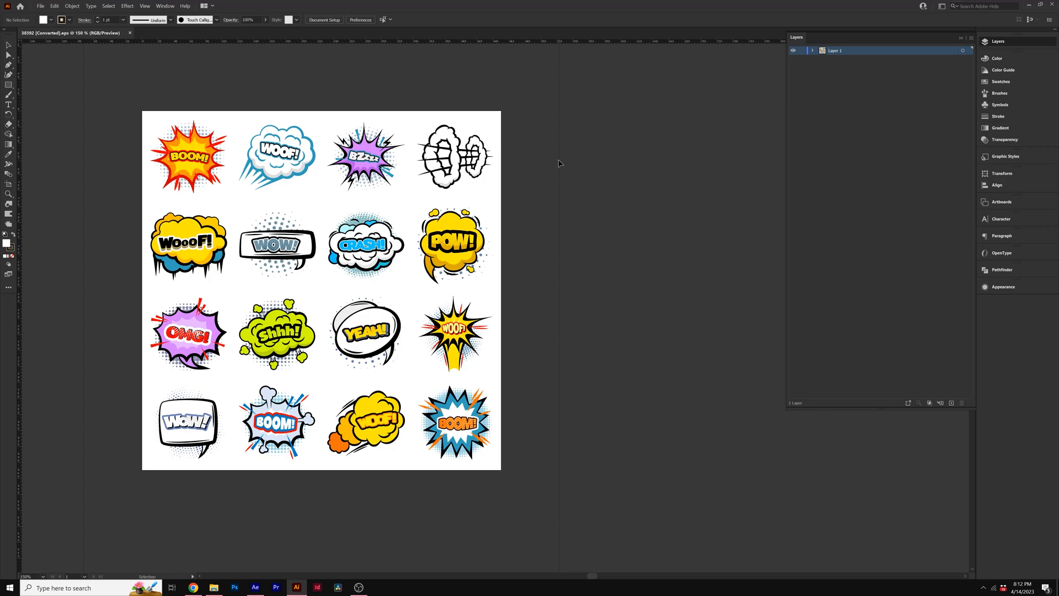
{"action": "mouse_move", "coordinate": [283, 210]}
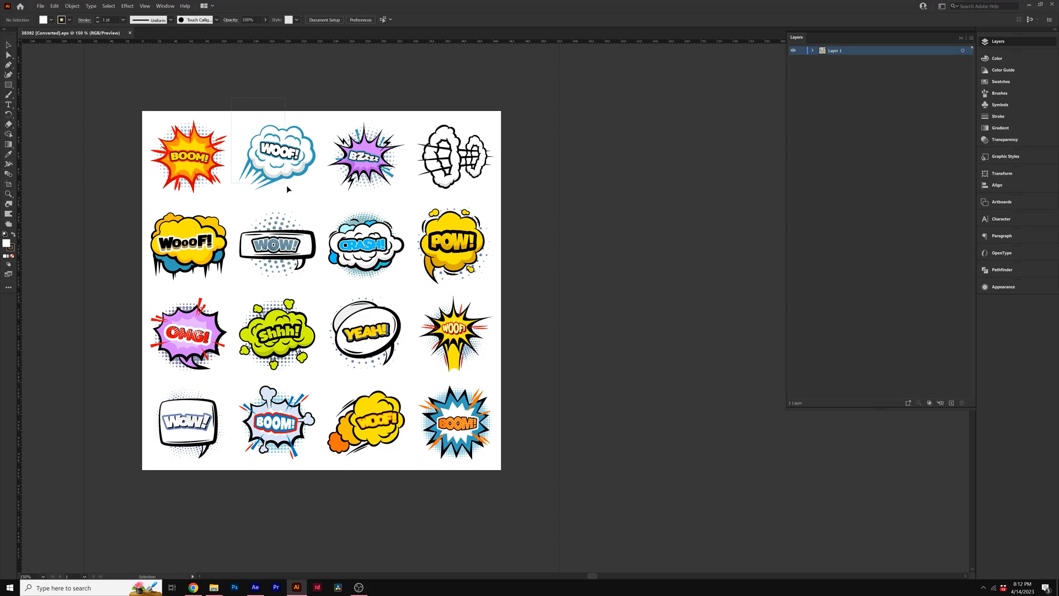
Copy the WOOF cloud and paste it into a new 1080×1080 px document.
{"action": "left_click", "coordinate": [276, 156]}
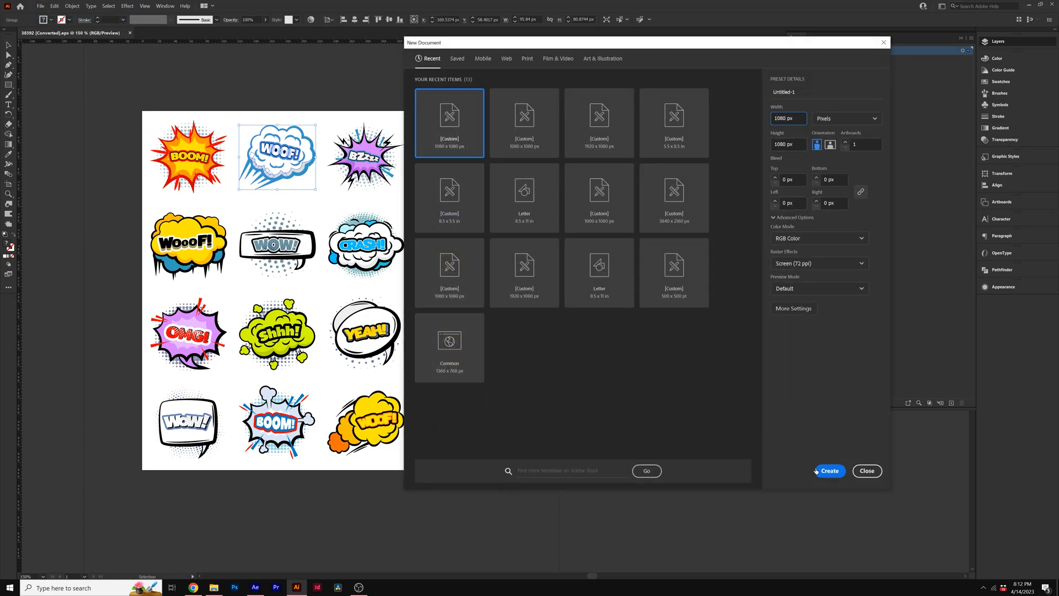
{"action": "left_click", "coordinate": [828, 471]}
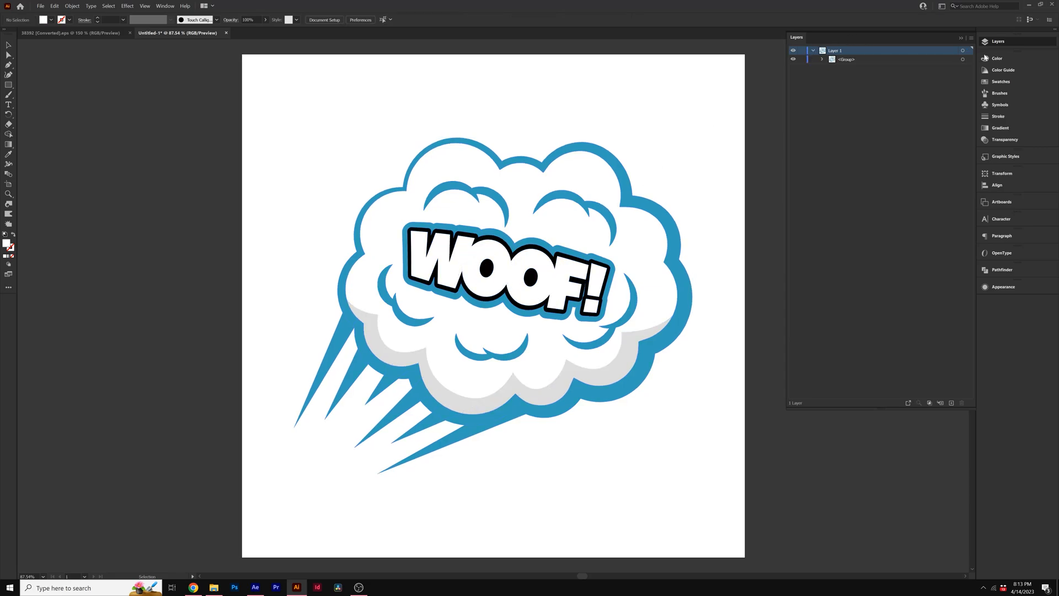
Expand the artwork's layer groups and hide the WOOF lettering on the cloud.
{"action": "left_click", "coordinate": [822, 59]}
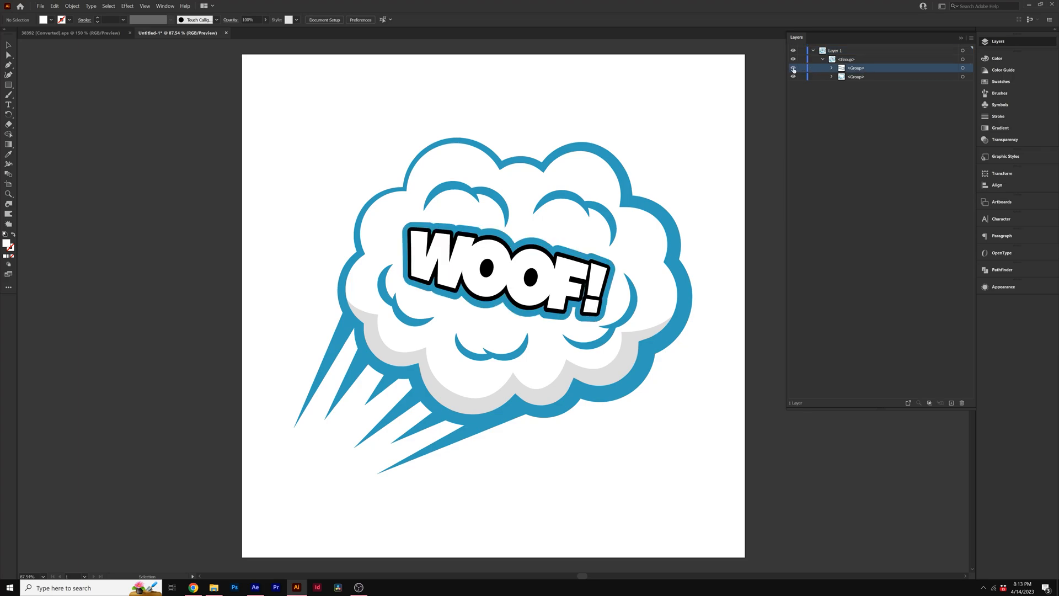
{"action": "left_click", "coordinate": [794, 67]}
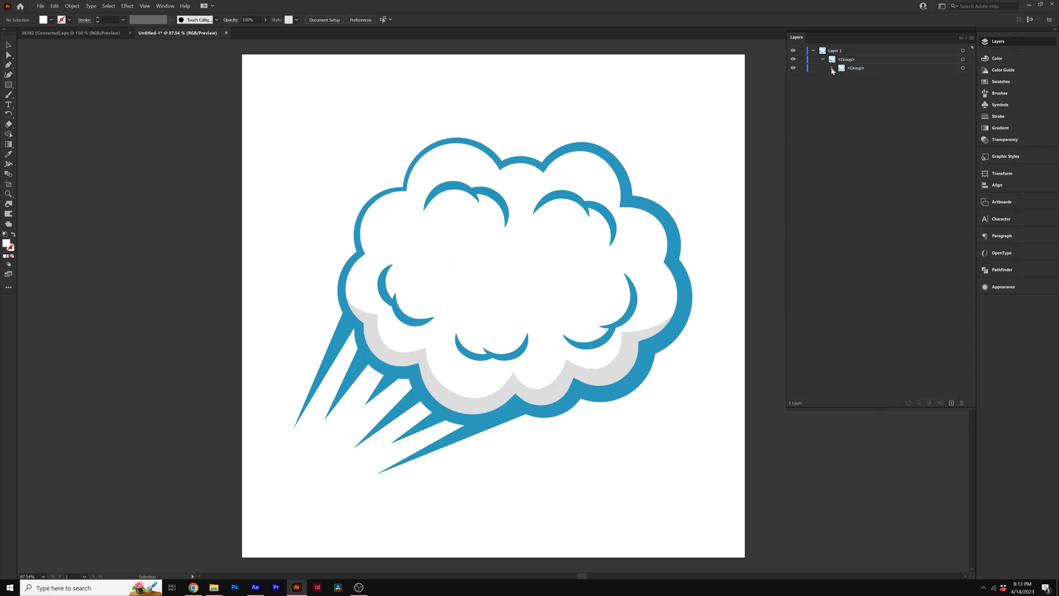
{"action": "left_click", "coordinate": [833, 69]}
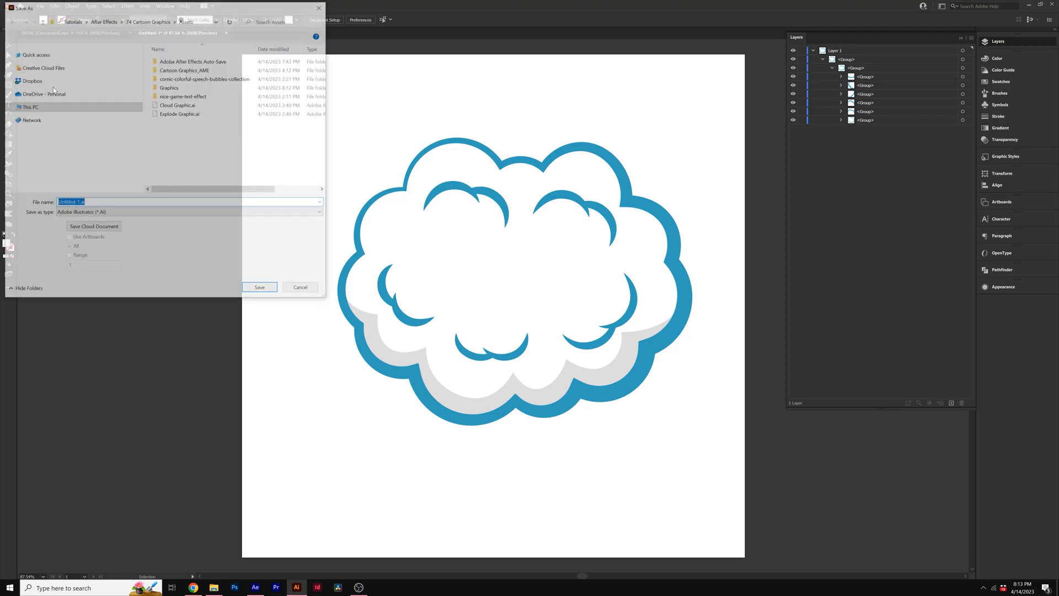
Save the blank cloud as Cloud Graphic.ai in the Graphics folder.
{"action": "double_click", "coordinate": [169, 87]}
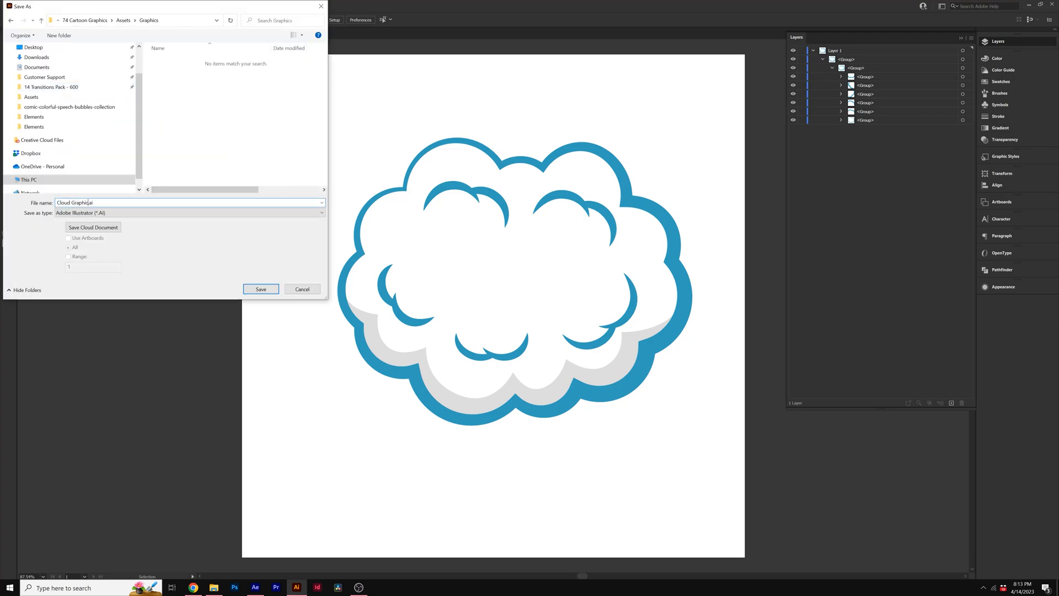
{"action": "left_click", "coordinate": [261, 289]}
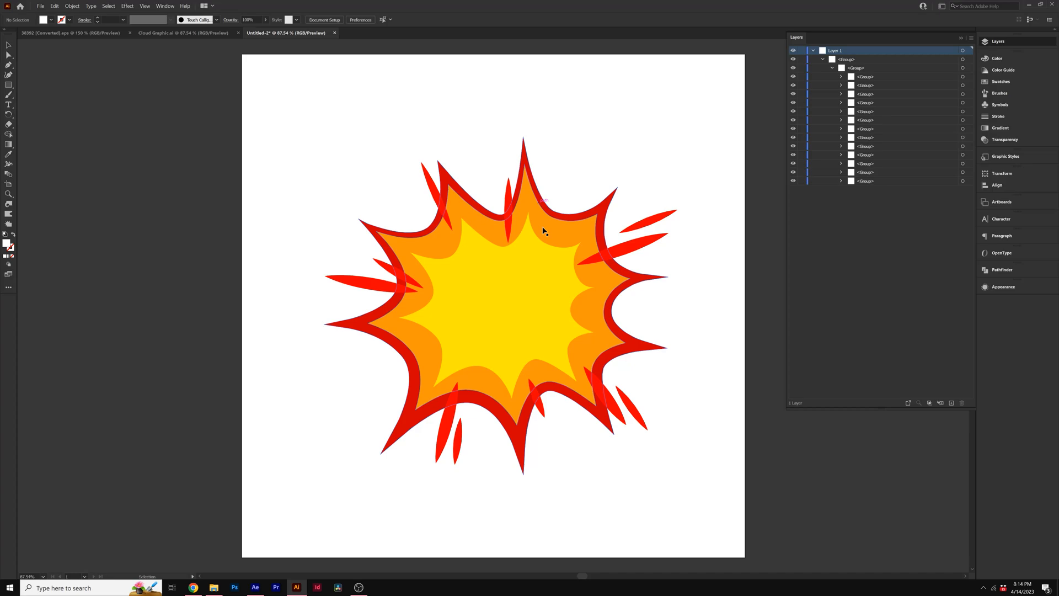
{"action": "key", "text": "ctrl+shift+s"}
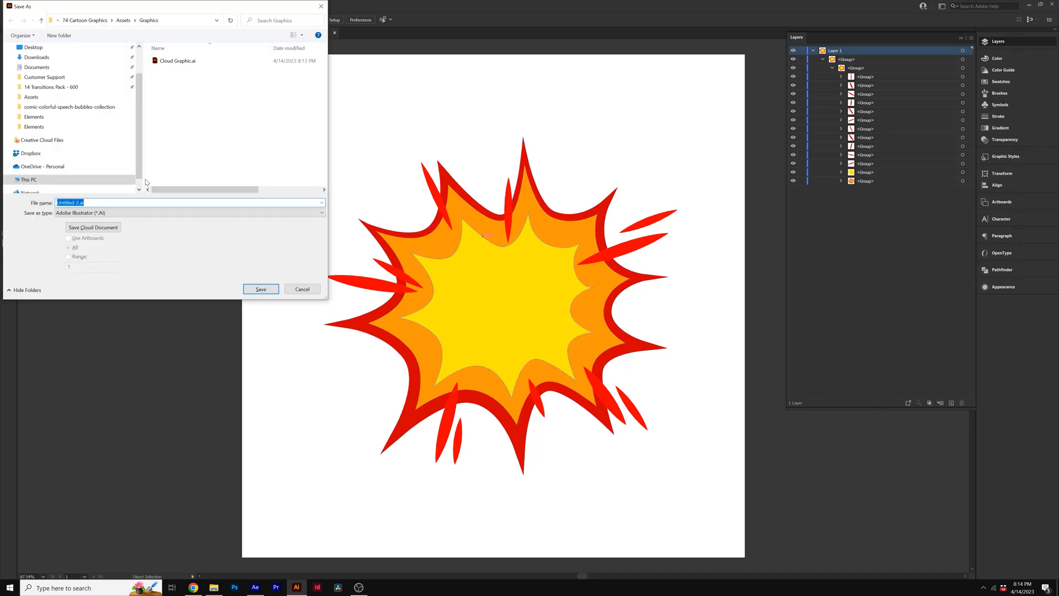
Save the explosion graphic, solo the Cloud Graphic layer and keyframe its Scale at 0, 12 and 20 frames.
{"action": "left_click", "coordinate": [259, 288]}
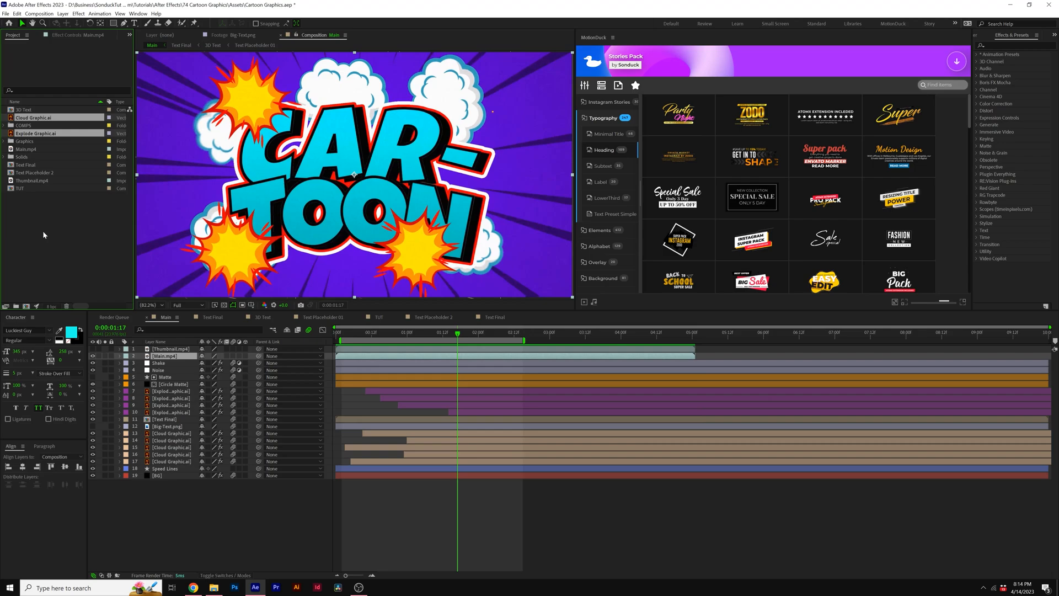
{"action": "left_click", "coordinate": [379, 317]}
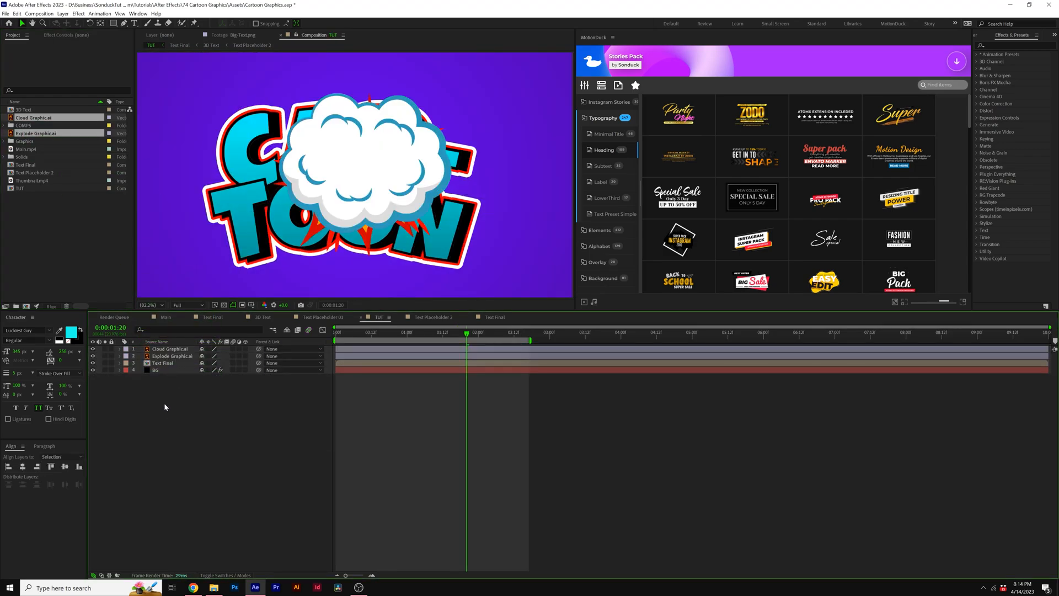
{"action": "left_click", "coordinate": [168, 349]}
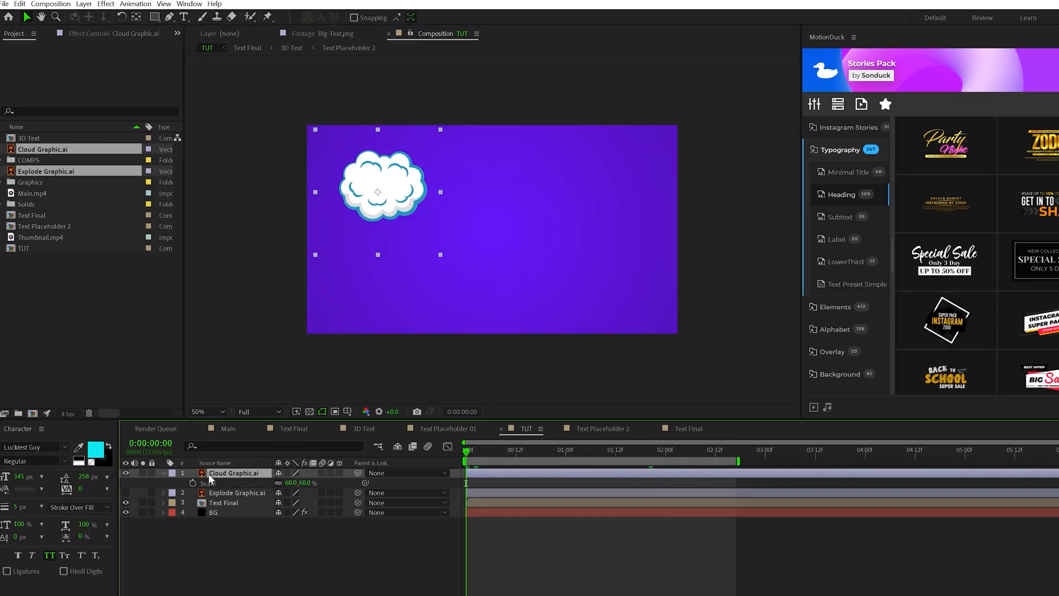
{"action": "left_click", "coordinate": [192, 482]}
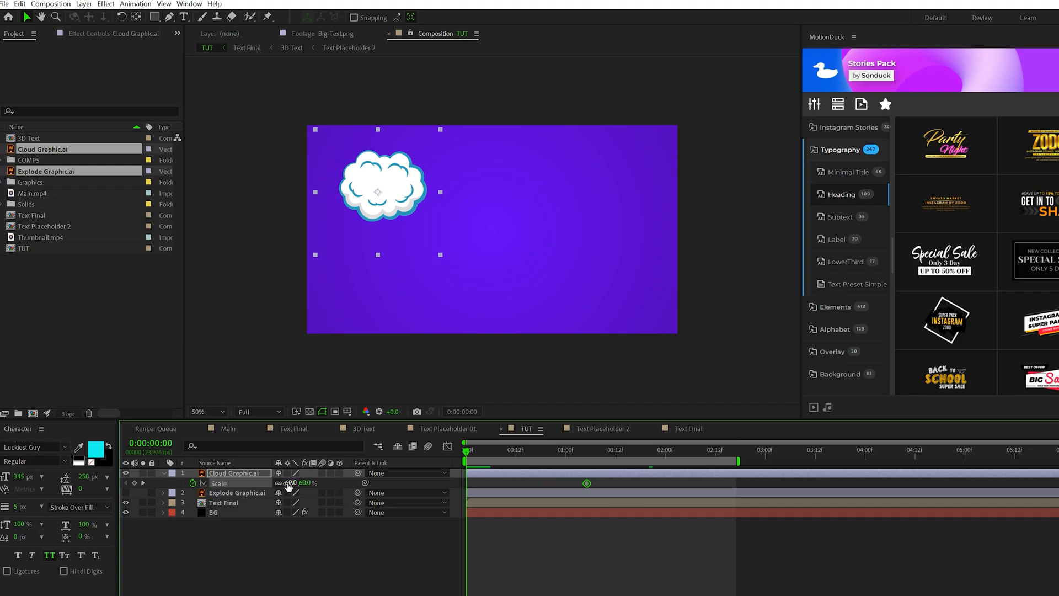
{"action": "left_click", "coordinate": [478, 450]}
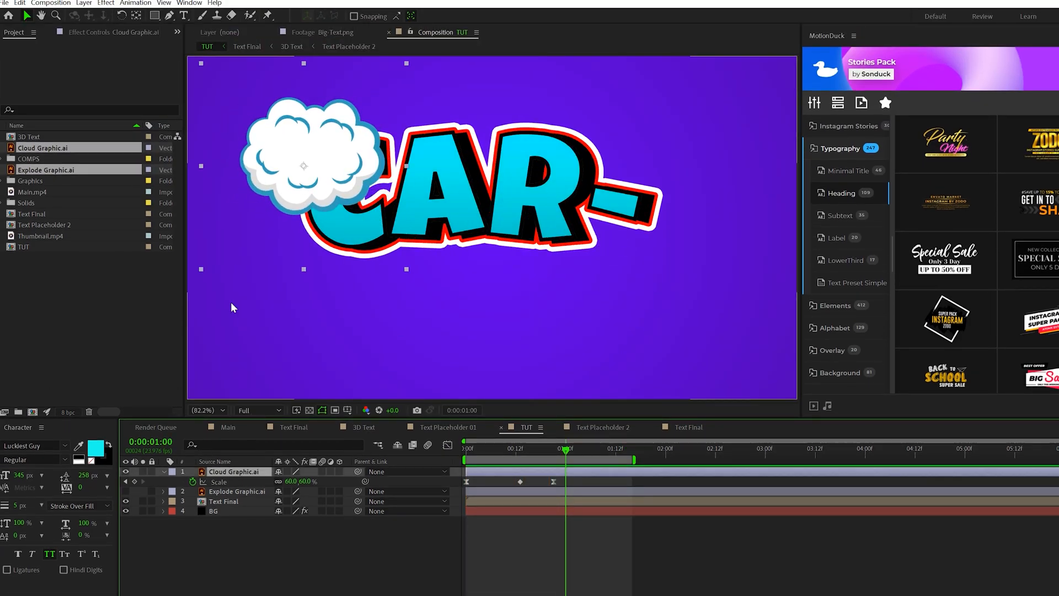
Give the cloud's Scale a loopOut("pingpong") expression and duplicate it into four cloud layers.
{"action": "left_click", "coordinate": [105, 4]}
{"action": "type", "text": "loop"}
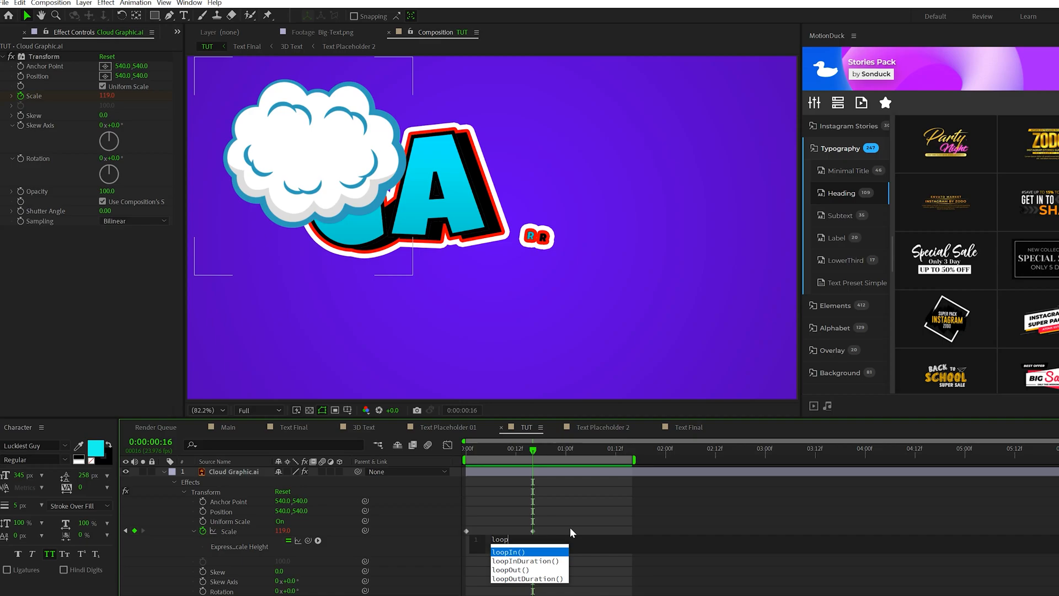
{"action": "left_click", "coordinate": [508, 570]}
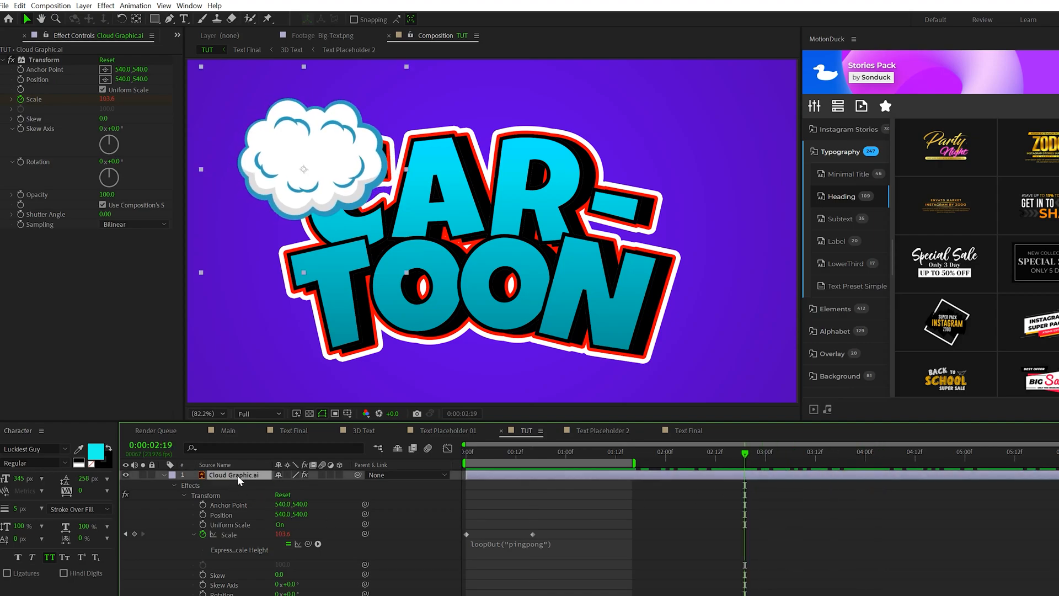
{"action": "left_click", "coordinate": [195, 474]}
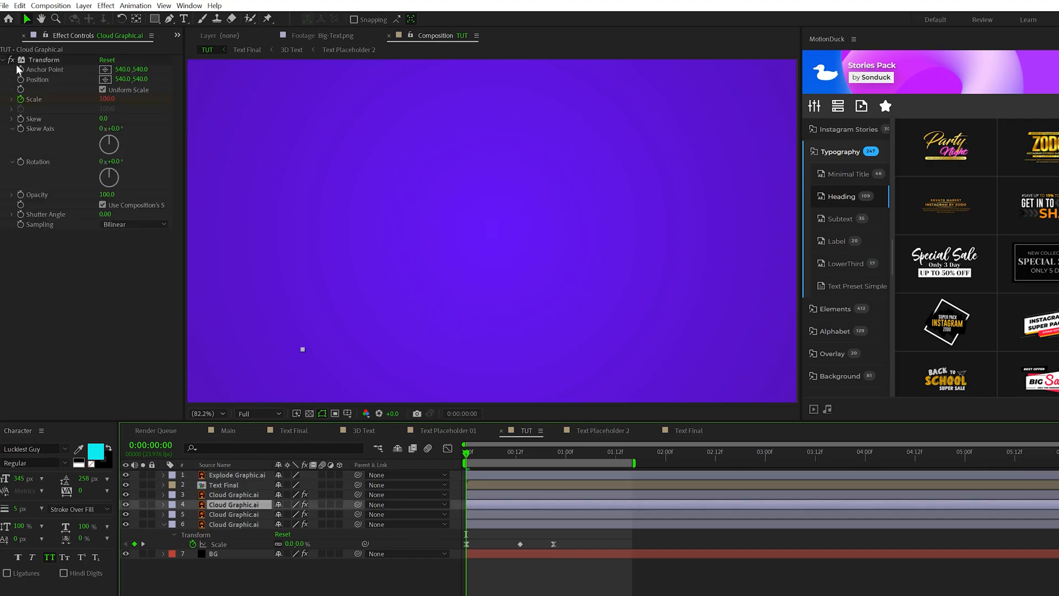
Place six clouds and four explosions around the CAR-TOON title with staggered start times.
{"action": "left_click", "coordinate": [238, 475]}
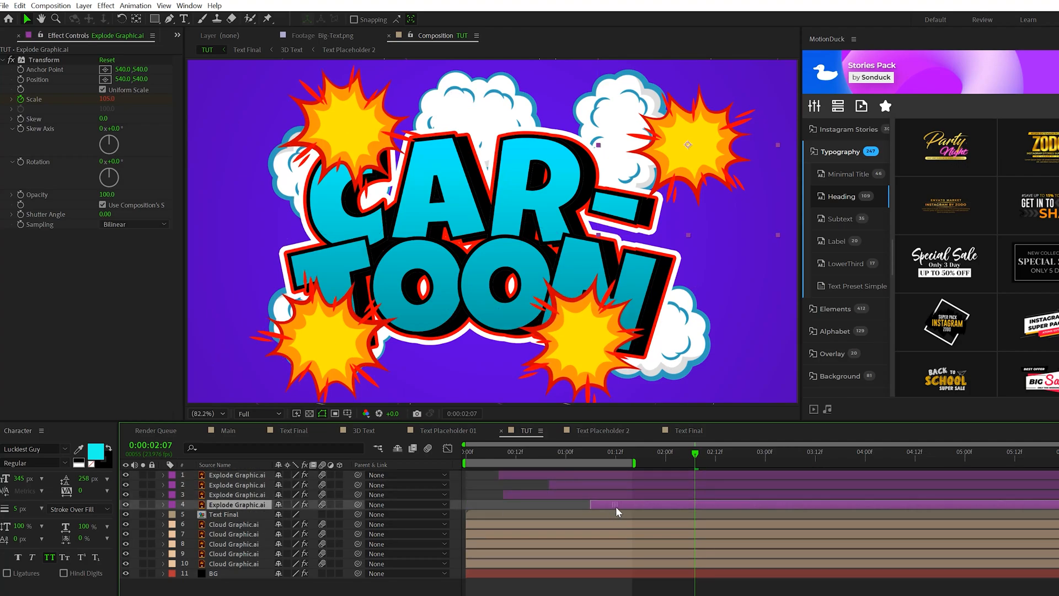
{"action": "left_click", "coordinate": [237, 534]}
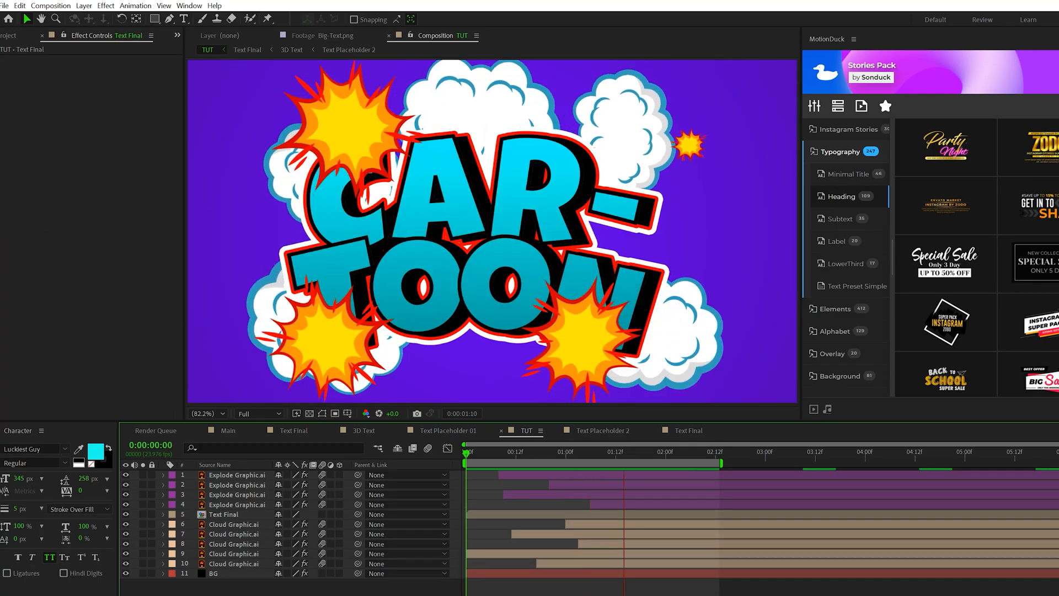
{"action": "left_click", "coordinate": [545, 451]}
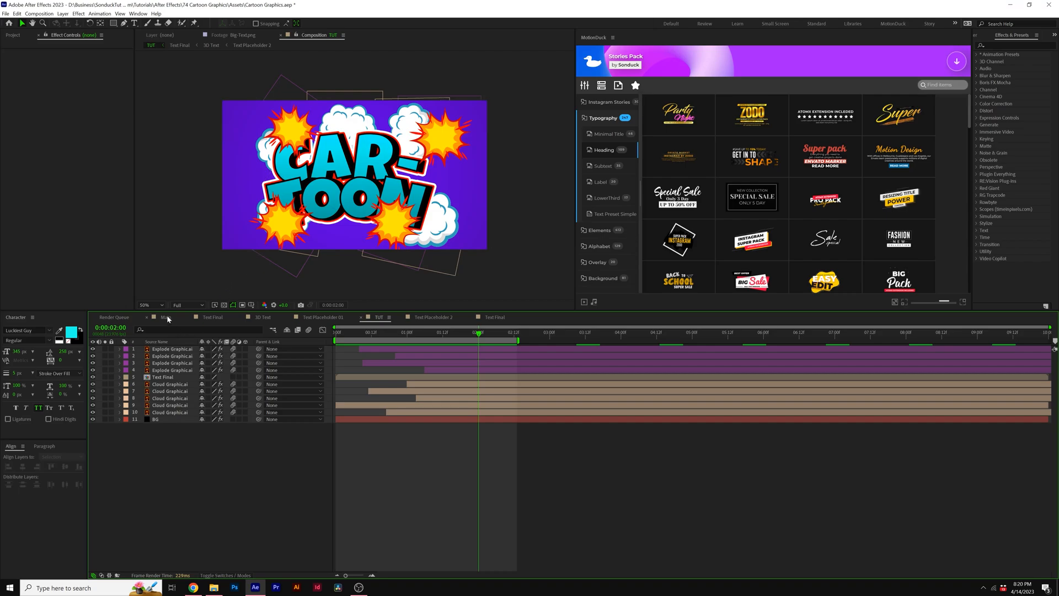
Hide the other layers, enable Title/Action Safe guides, and pen-draw a thin white spike.
{"action": "left_click", "coordinate": [165, 318]}
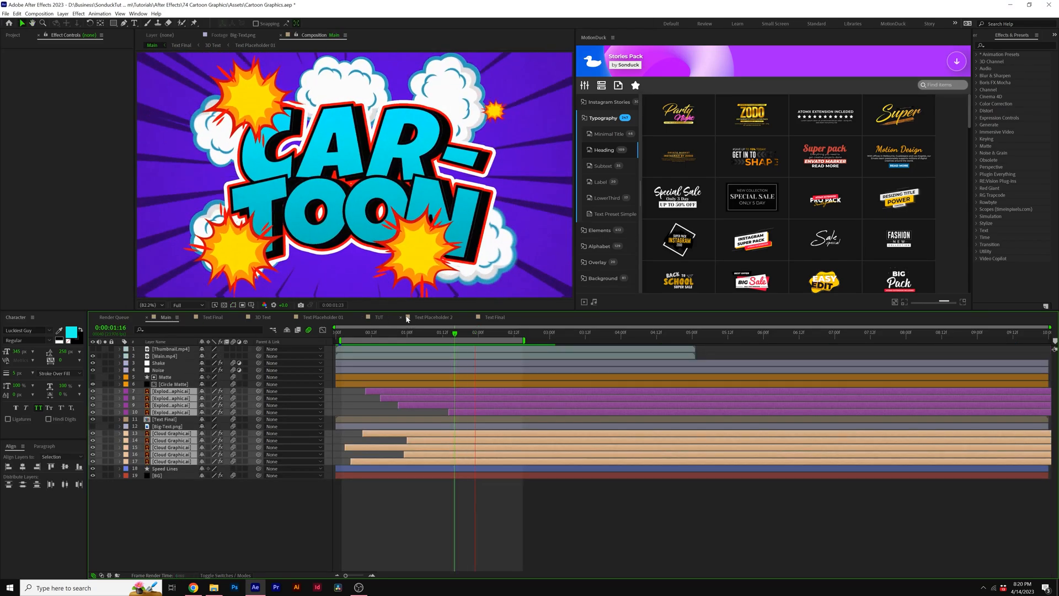
{"action": "left_click", "coordinate": [437, 332]}
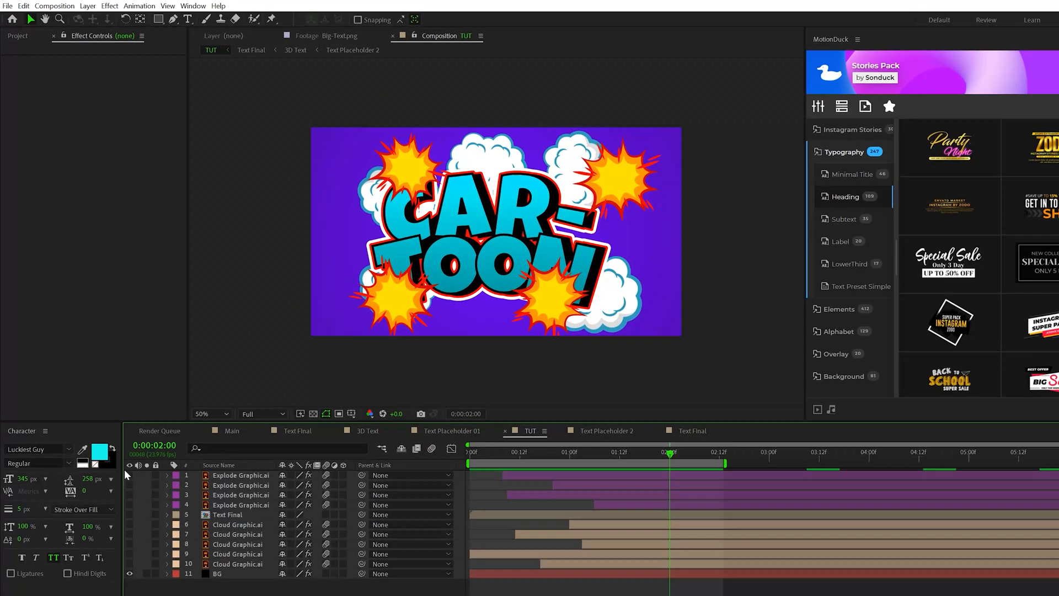
{"action": "left_click", "coordinate": [172, 19]}
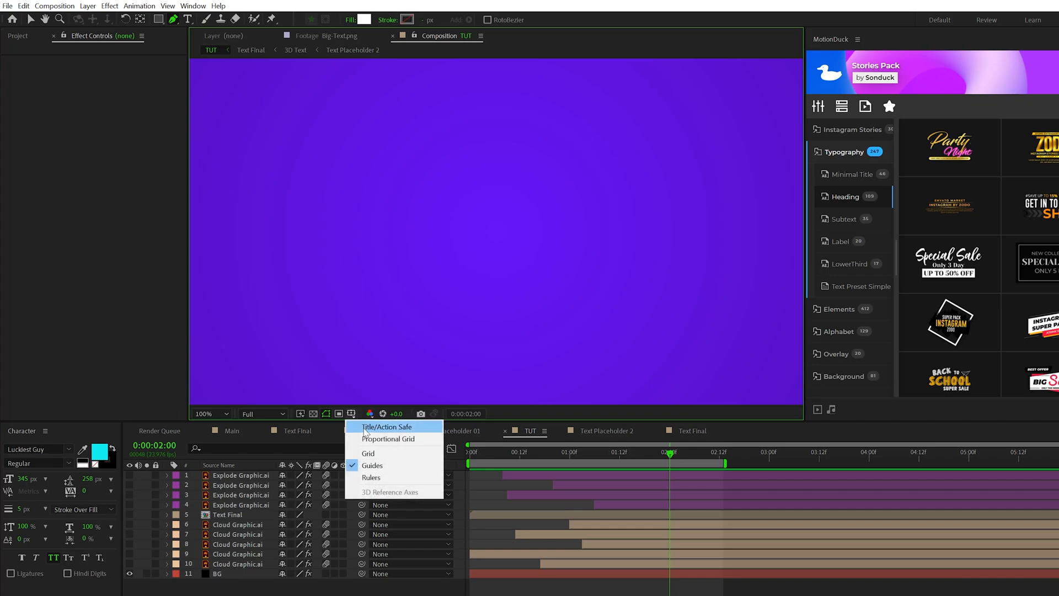
{"action": "left_click", "coordinate": [386, 426]}
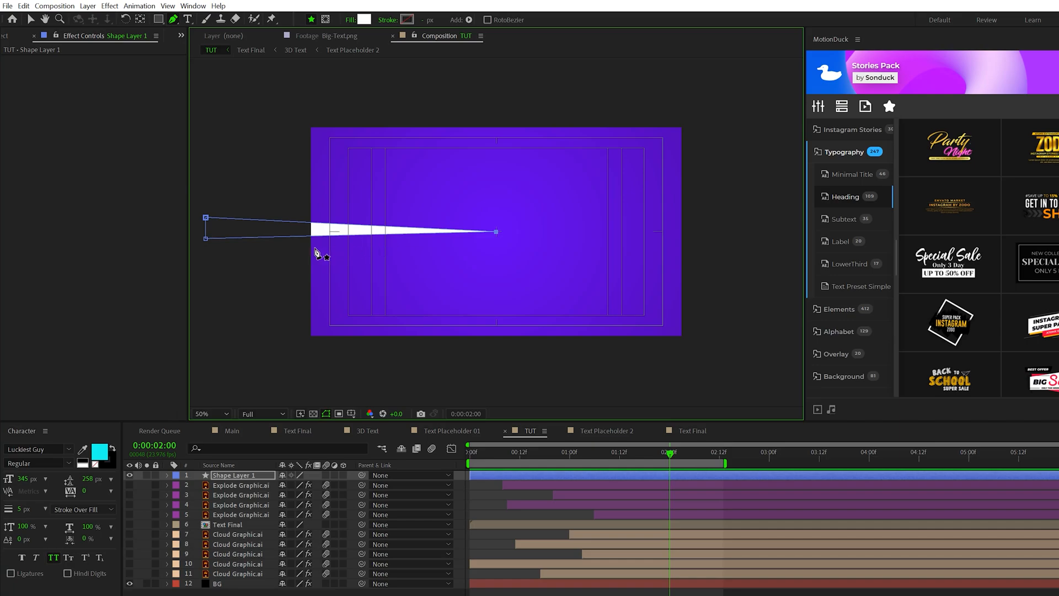
{"action": "left_click", "coordinate": [166, 475]}
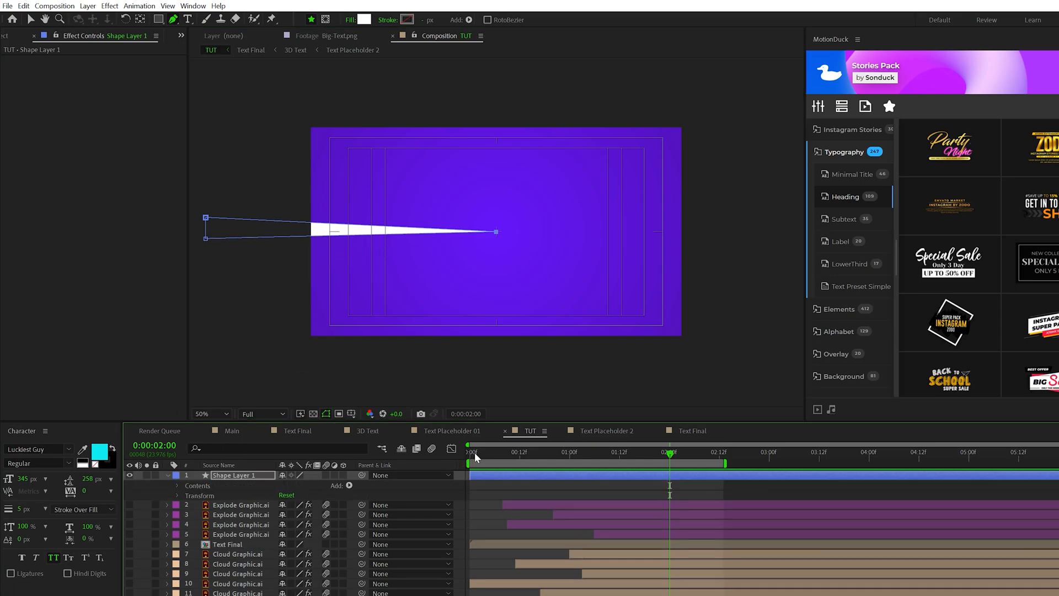
Add a Repeater to Shape Layer 1, rotating the spike copies into a ring.
{"action": "left_click", "coordinate": [345, 485]}
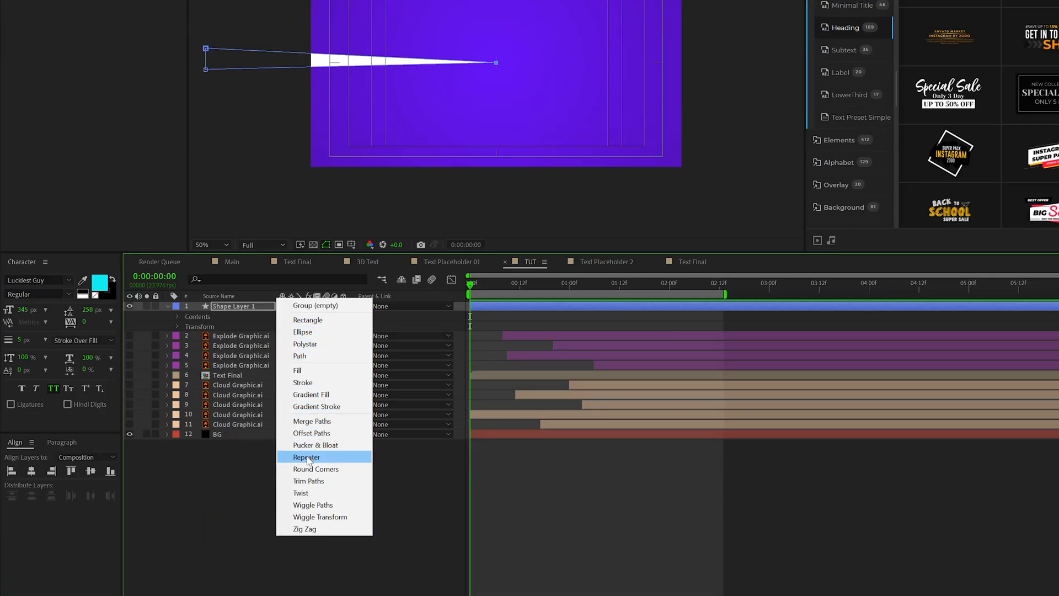
{"action": "left_click", "coordinate": [306, 458]}
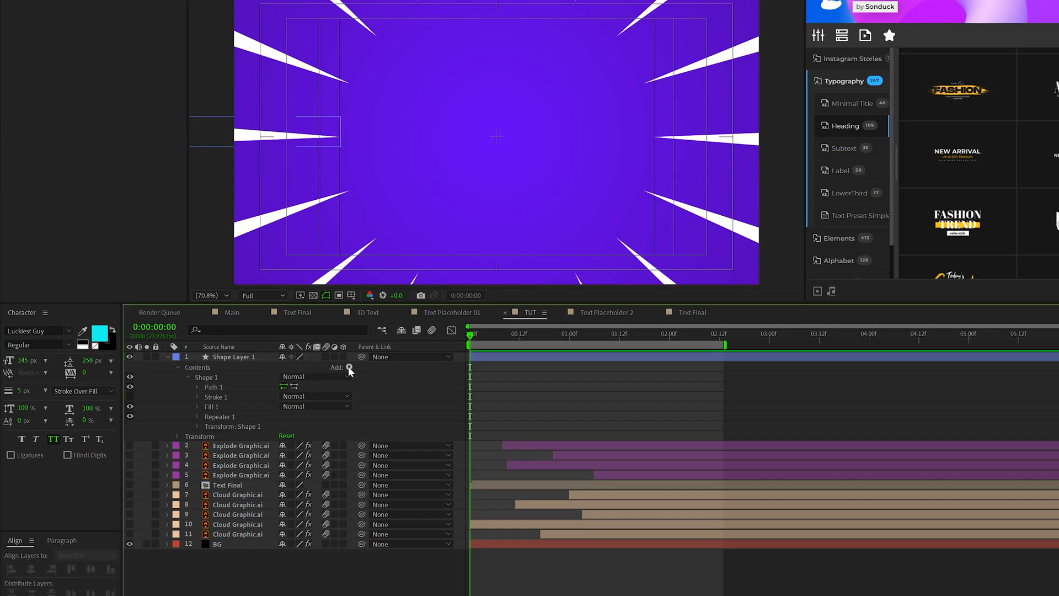
Add a Wiggle Transform to the speed lines at 13 wiggles per second and 50% opacity.
{"action": "left_click", "coordinate": [350, 367]}
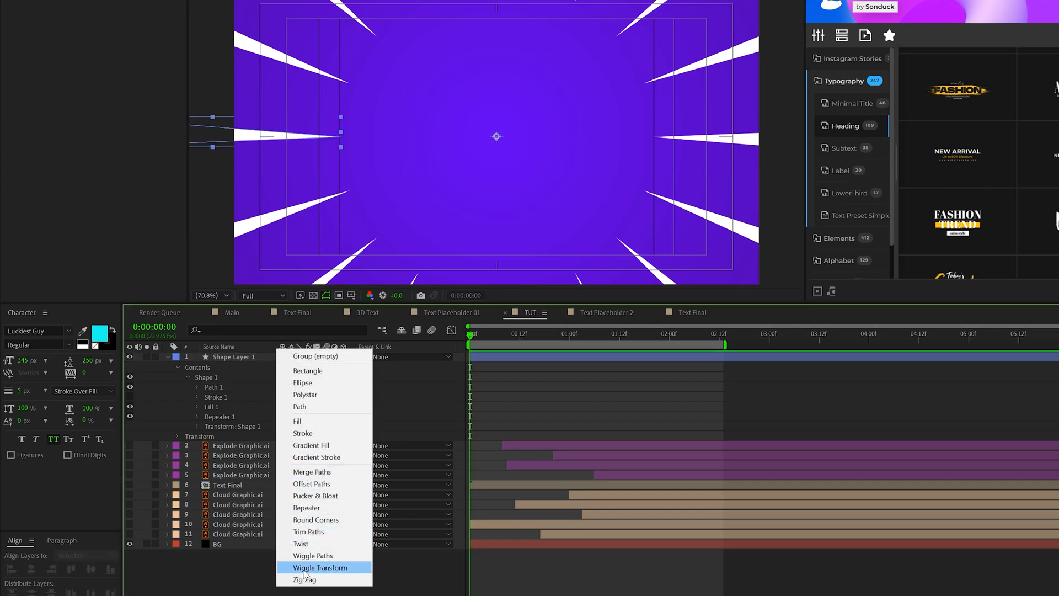
{"action": "left_click", "coordinate": [319, 567]}
{"action": "type", "text": "13"}
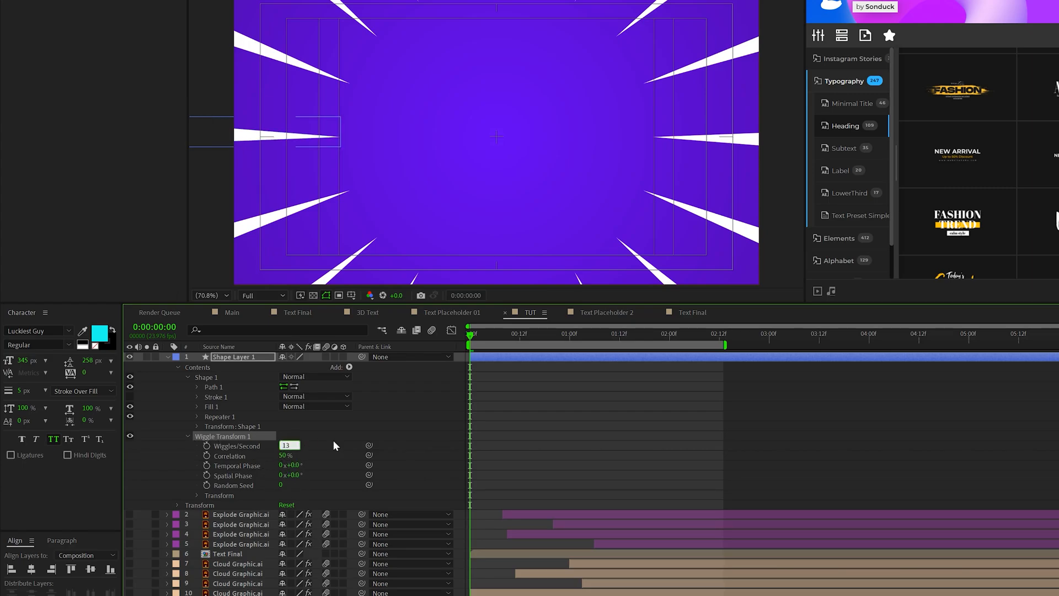
{"action": "left_click", "coordinate": [188, 495]}
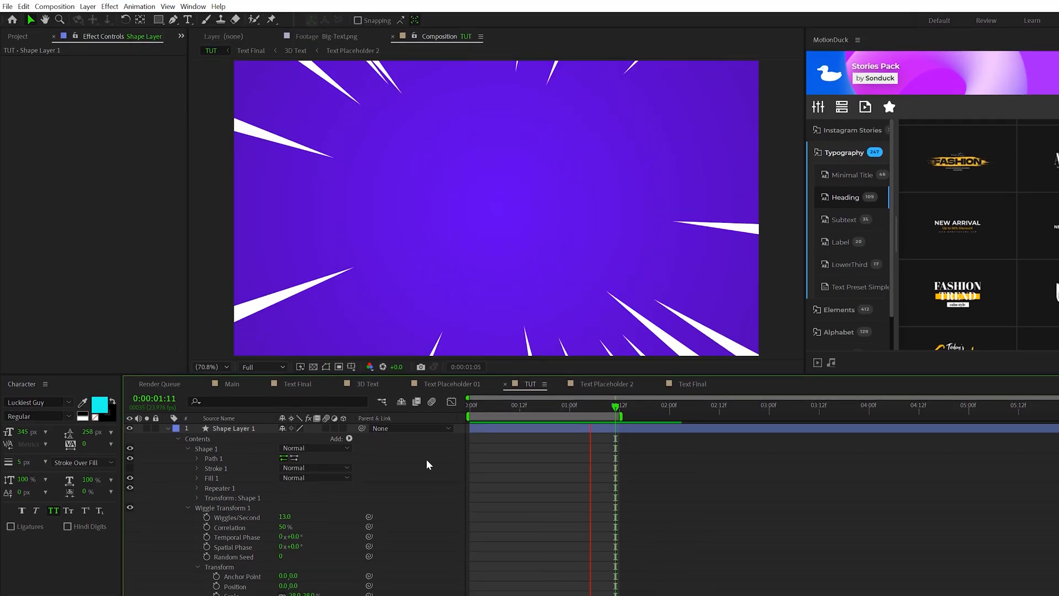
{"action": "left_click", "coordinate": [471, 405]}
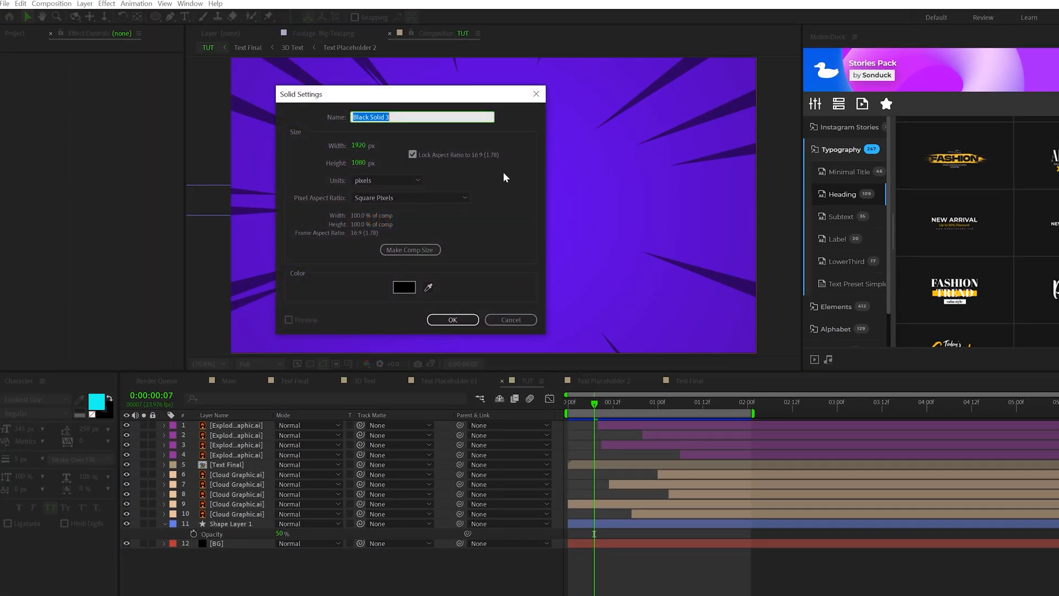
Create a black solid with CC Radial ScaleWipe keyframed 0–100%, then open the Main composition.
{"action": "left_click", "coordinate": [452, 319]}
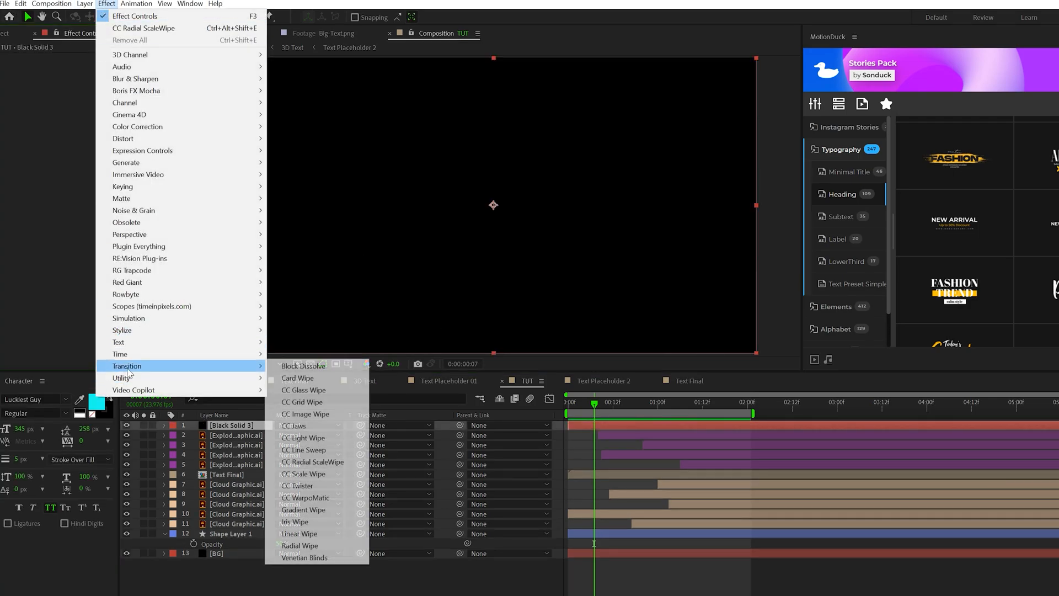
{"action": "mouse_move", "coordinate": [311, 461]}
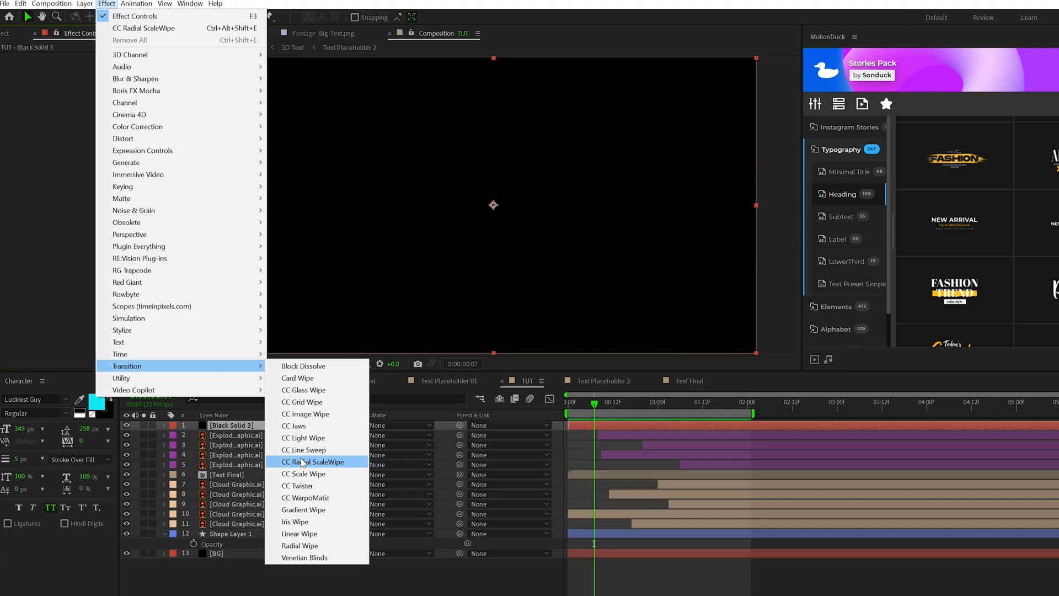
{"action": "left_click", "coordinate": [313, 461]}
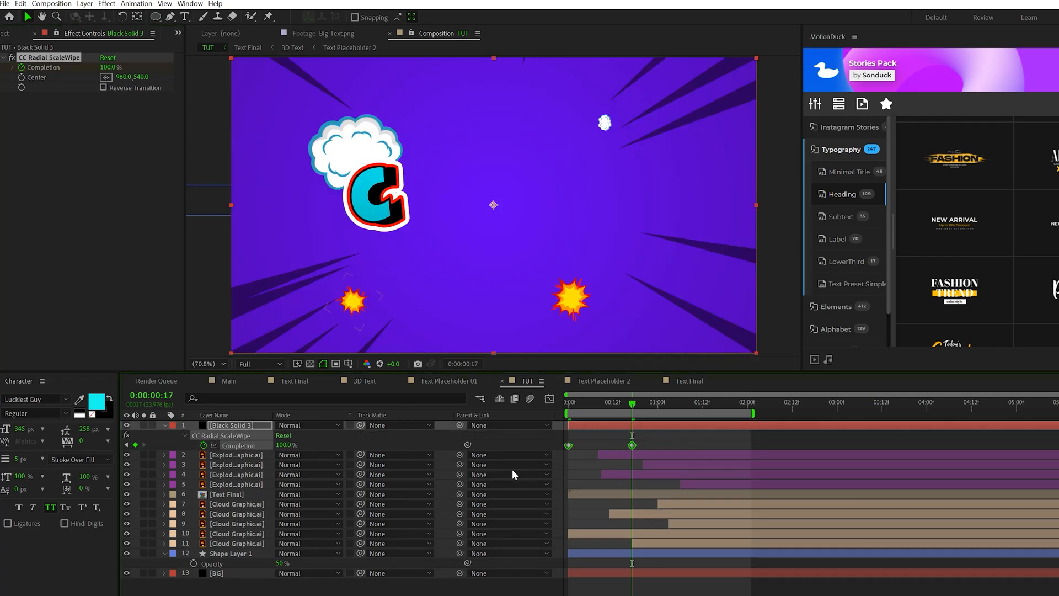
{"action": "left_click", "coordinate": [229, 380]}
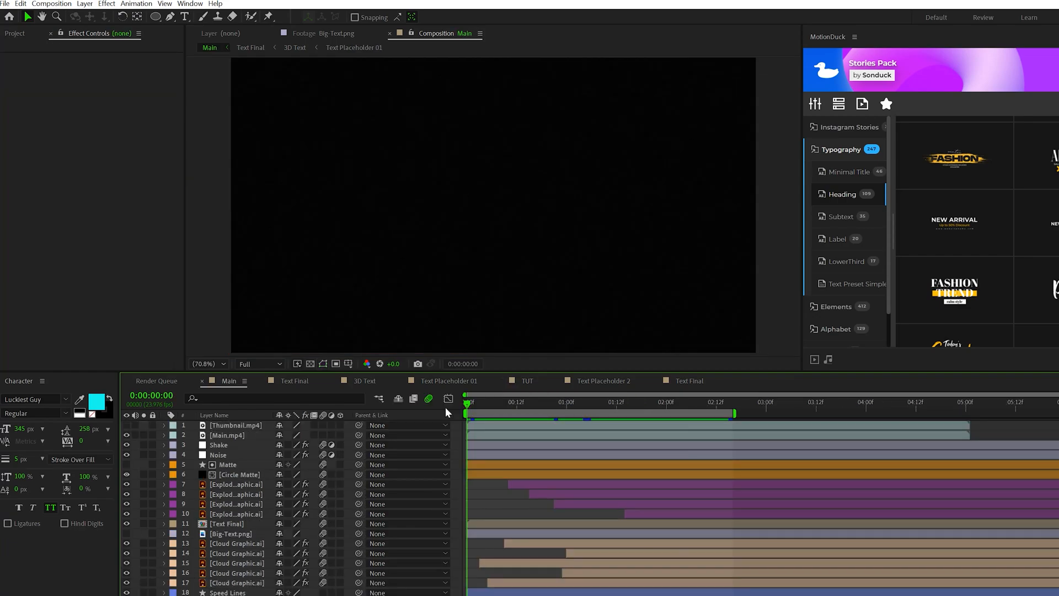